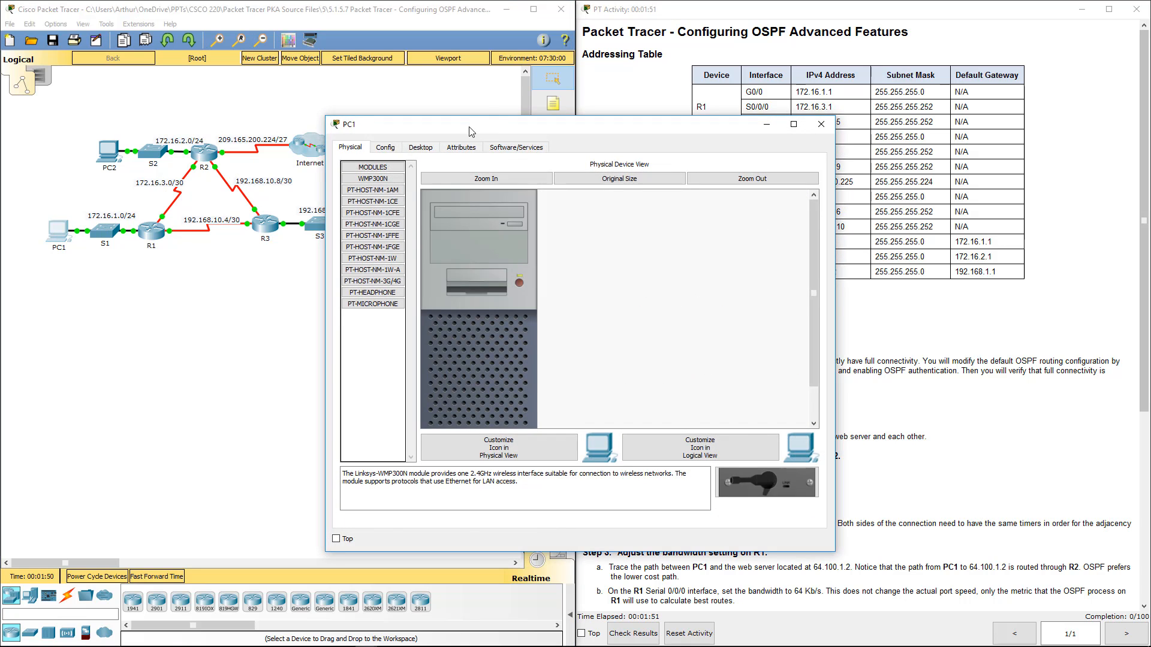
Ping 172.16.2.2 and 192.168.1.2 from PC1's Command Prompt, then close PC1
left_click(420, 147)
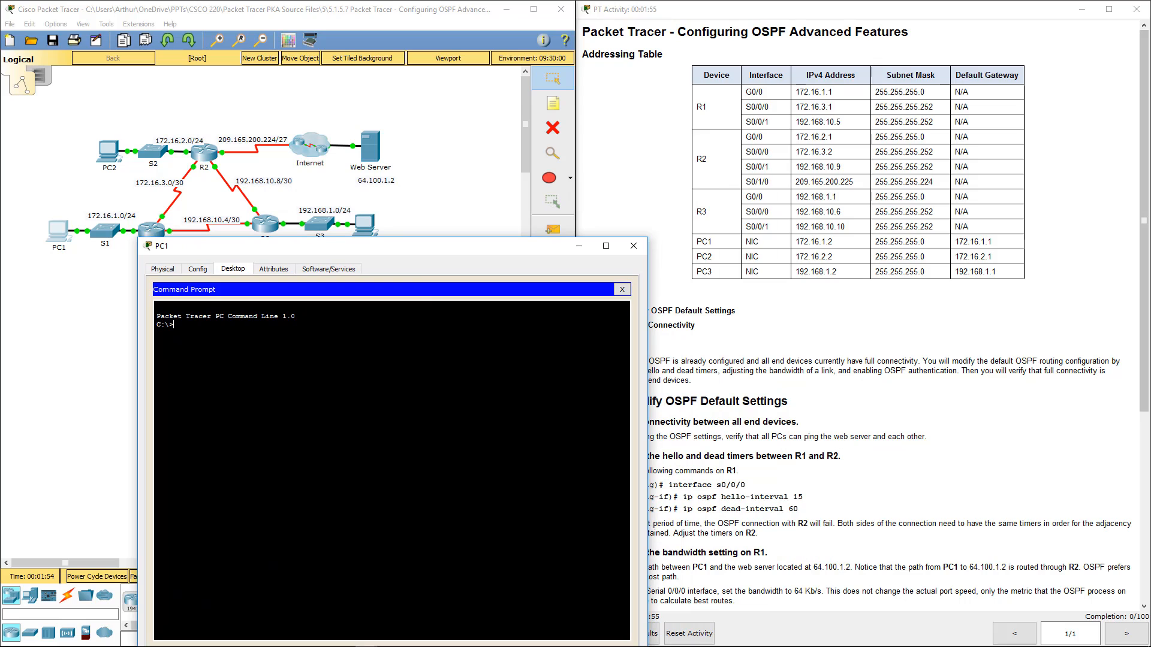
type("ping")
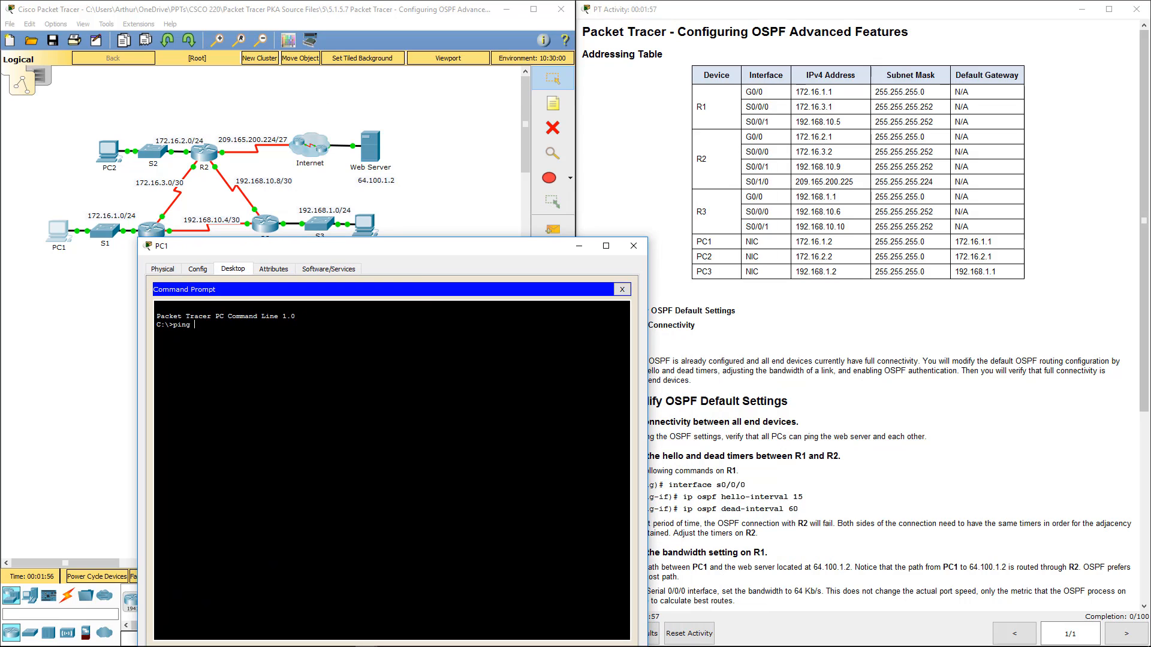
type("172.1")
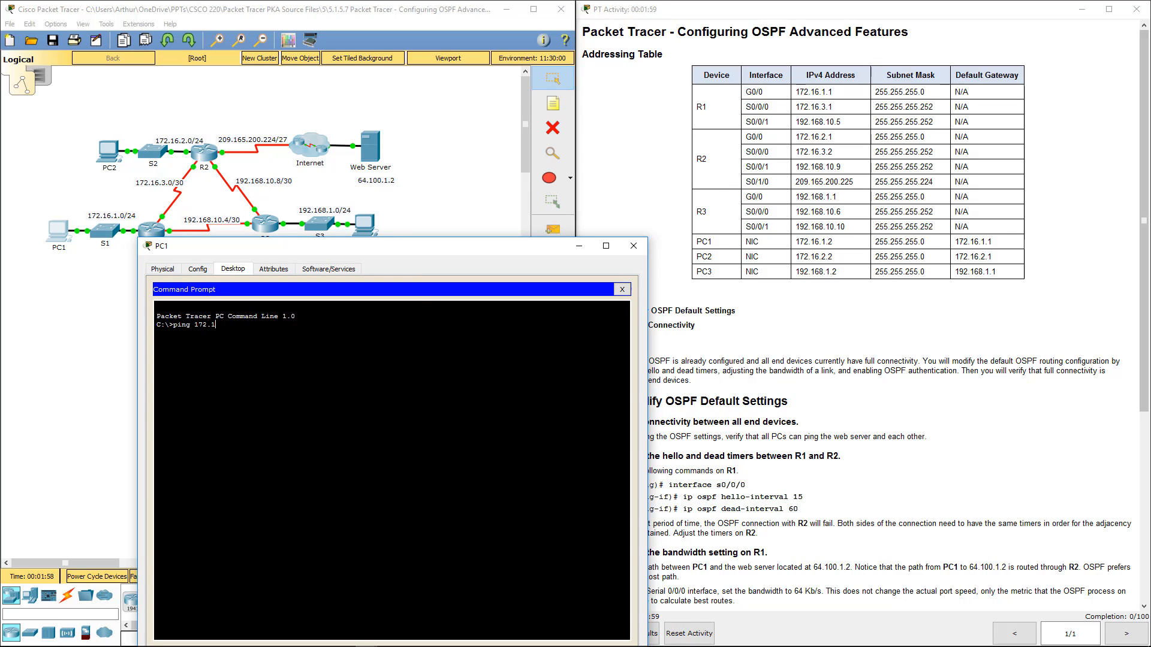
key("Return")
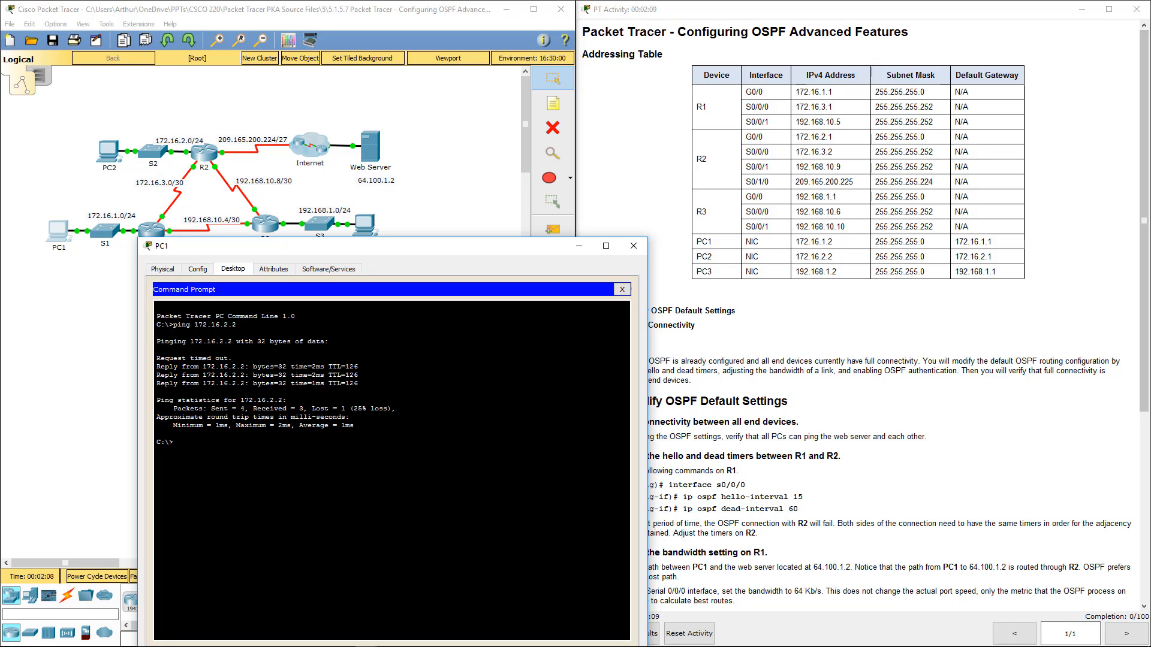
type("ping")
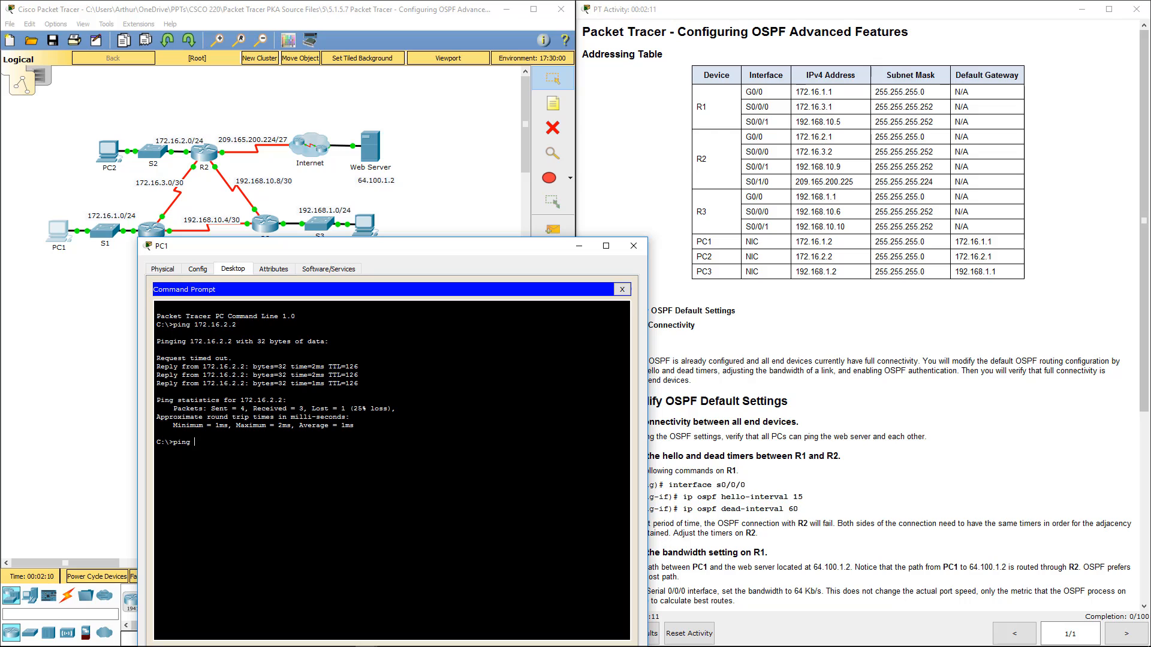
type("19")
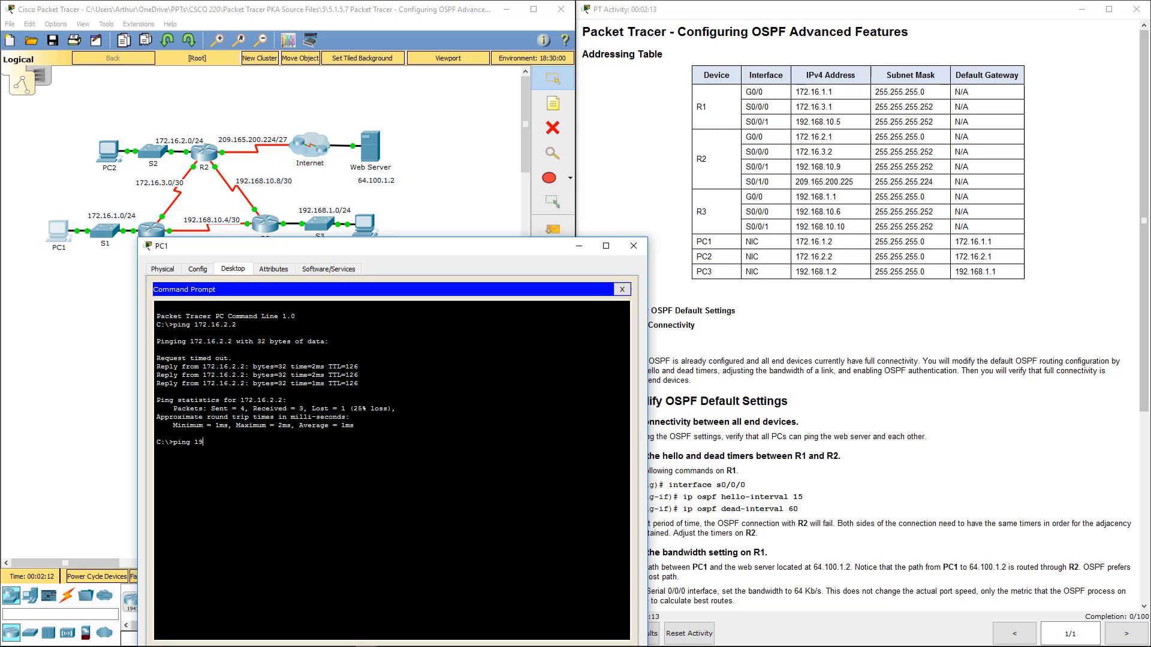
type("2.168.1.")
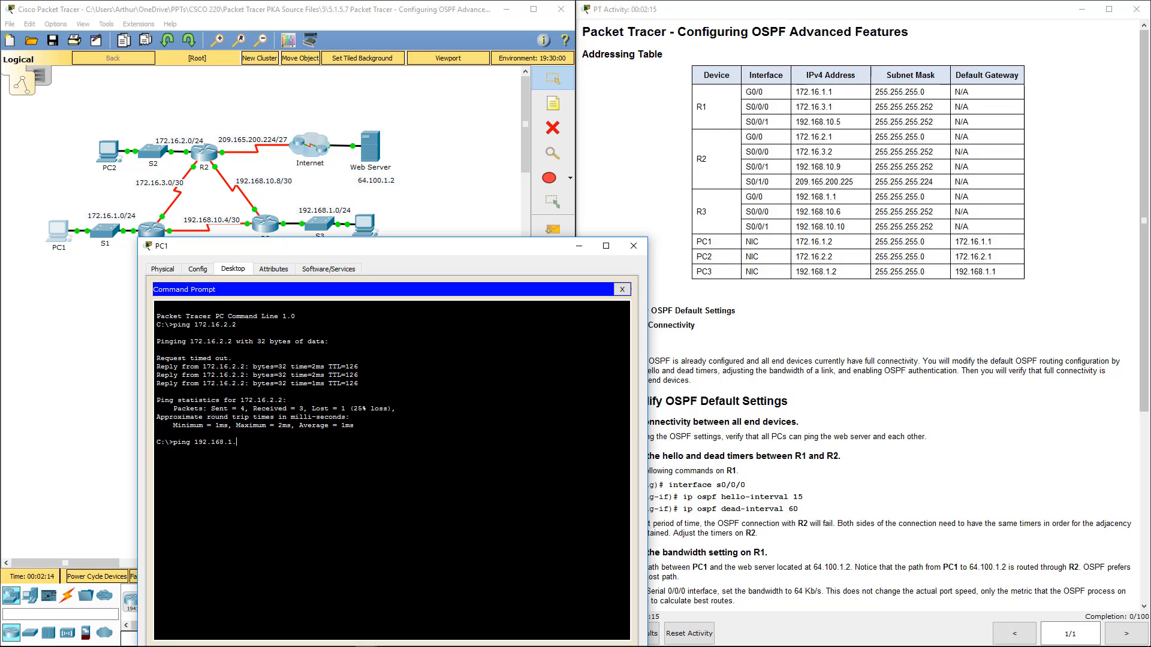
key("Return")
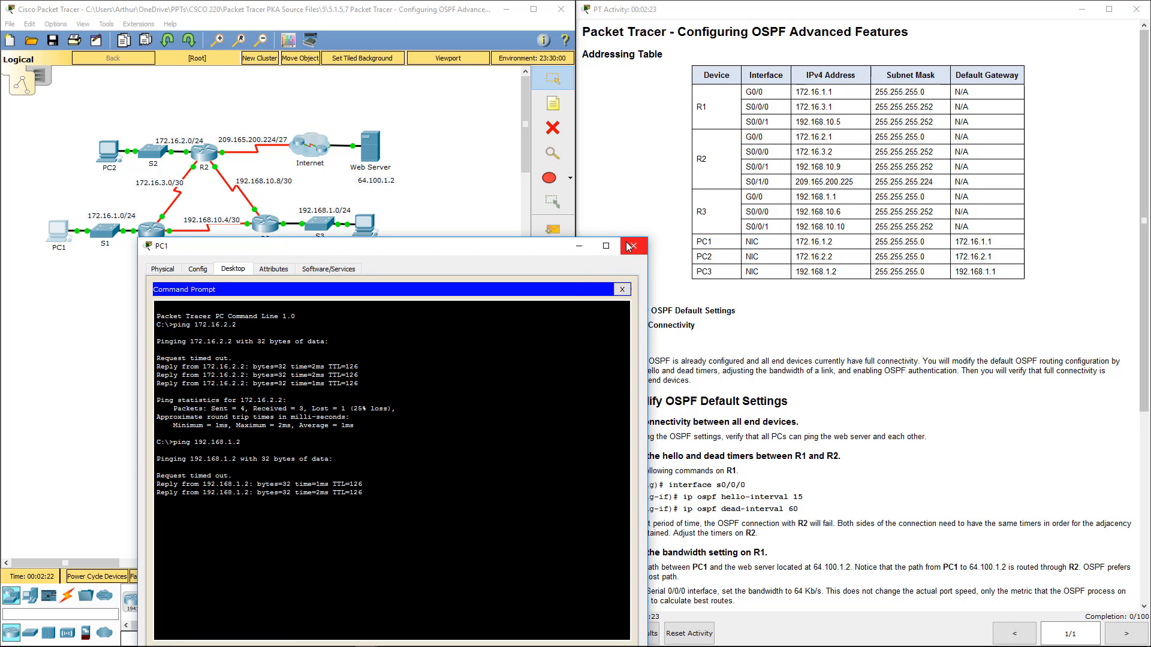
left_click(632, 246)
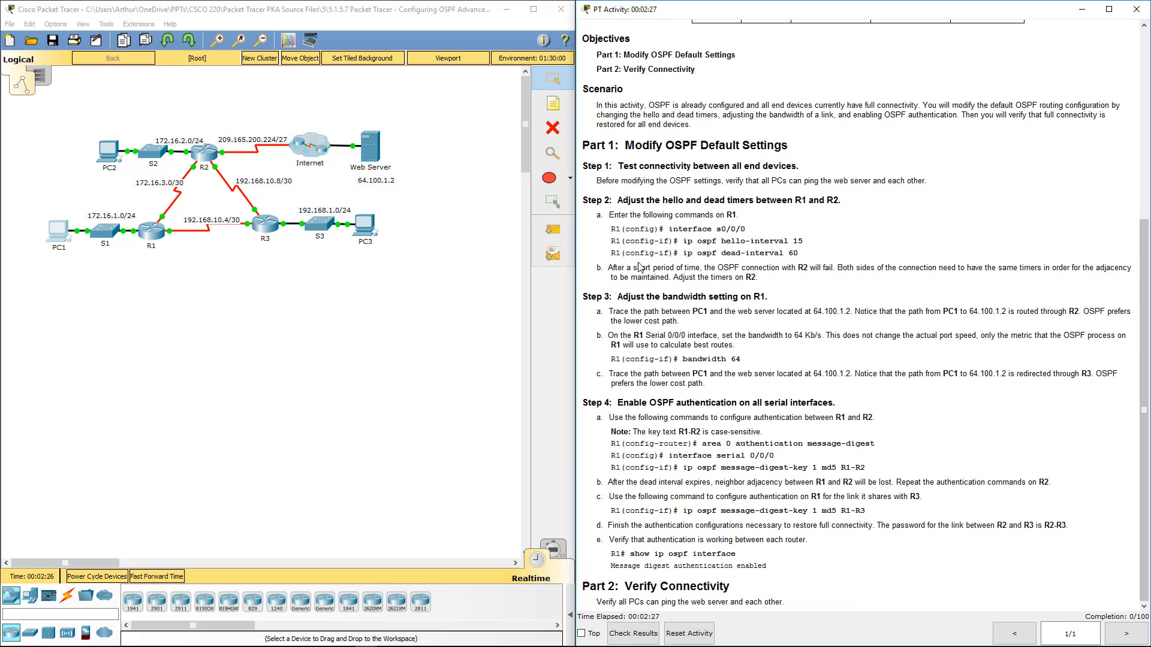
In R1's CLI, enter ip ospf hello-interval 15 and dead-interval 60 on Serial0/0/0
double_click(151, 232)
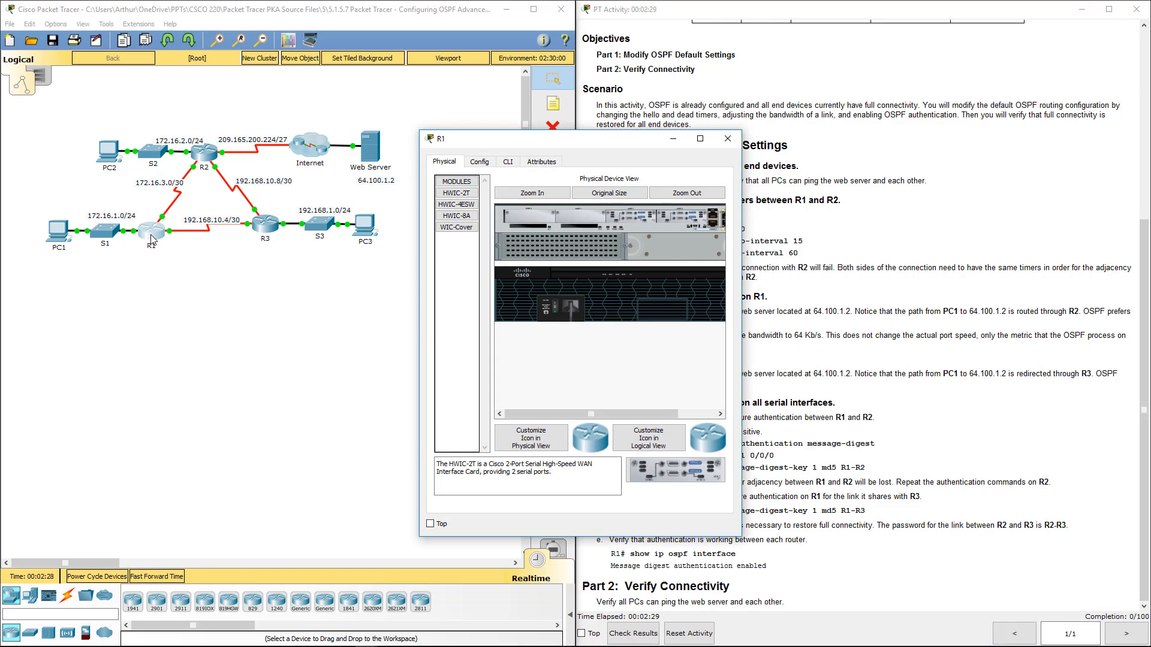
left_click(507, 161)
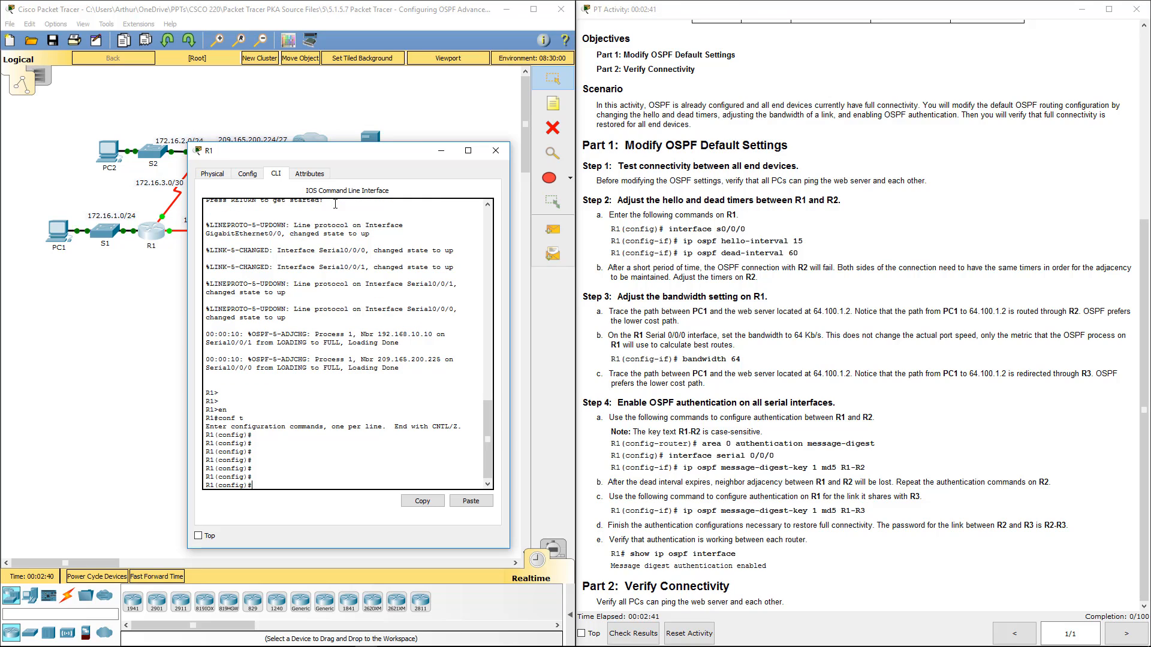
type("inb")
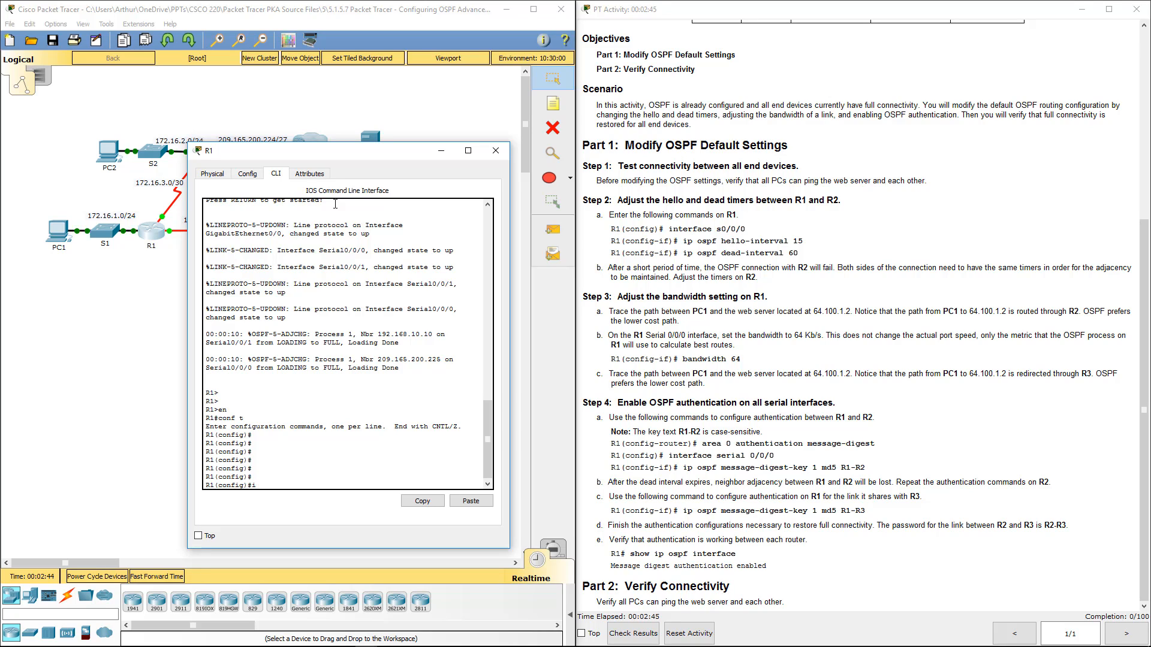
type("nt s0/0/0")
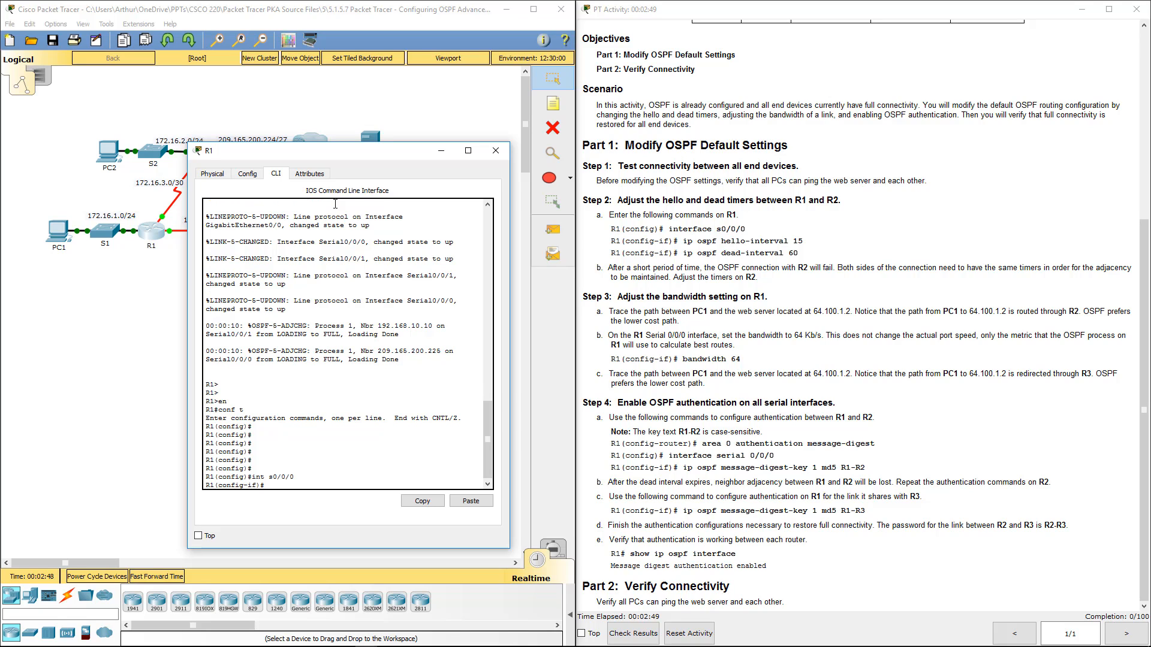
type("ip ospf hello-interval")
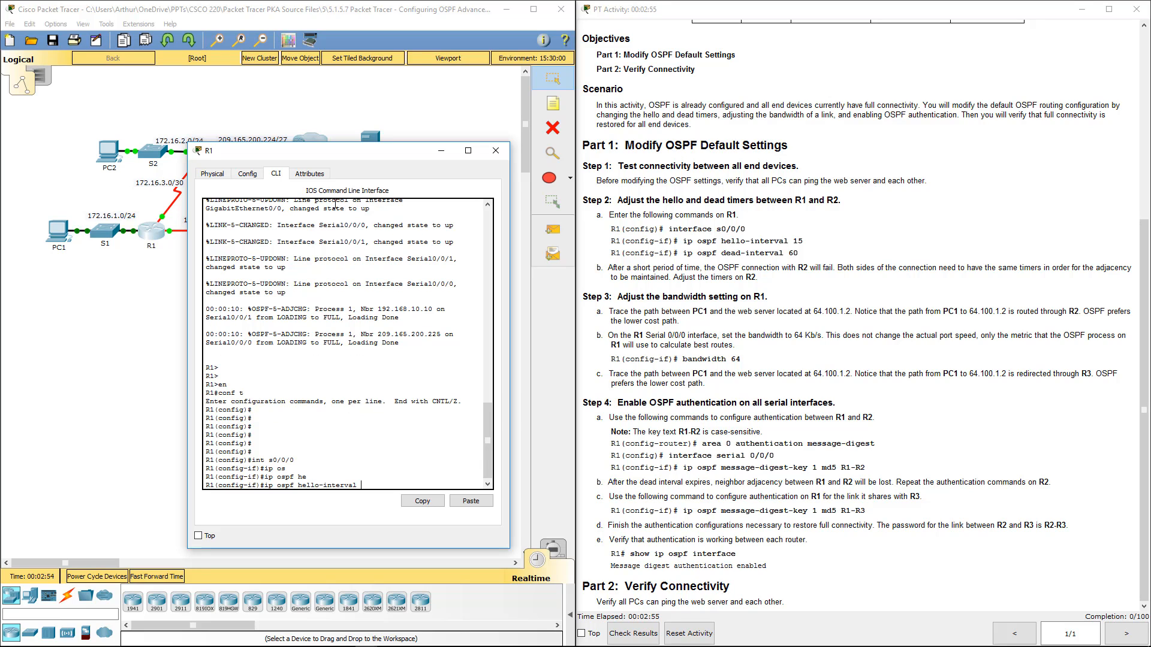
type("15")
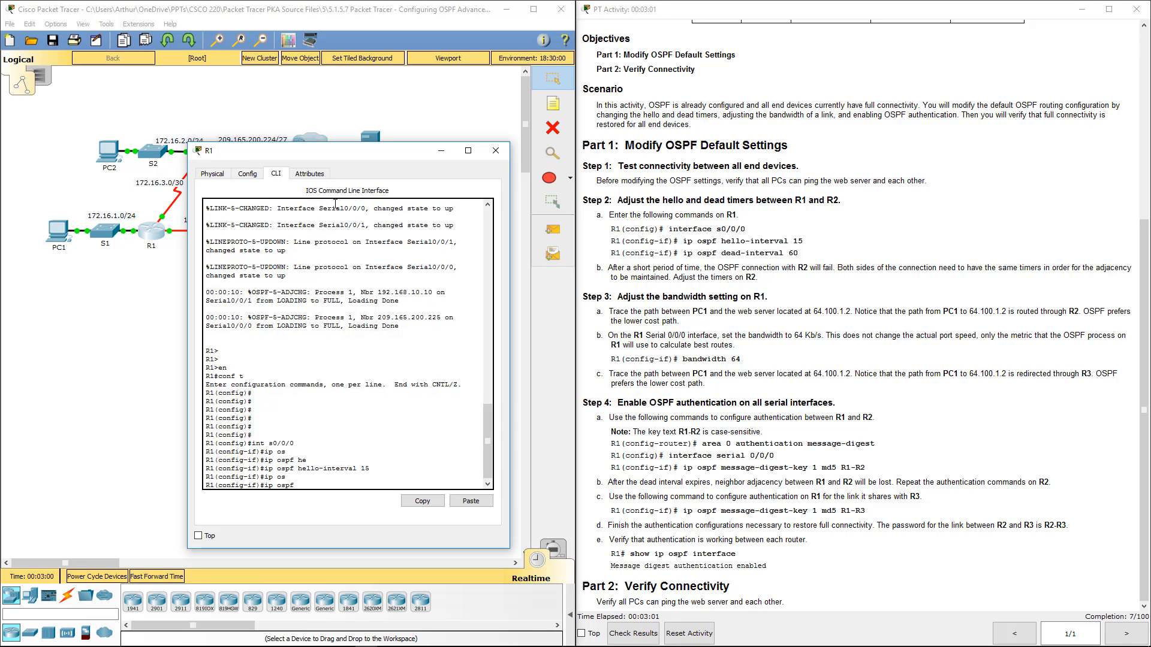
type("dead-interval 60")
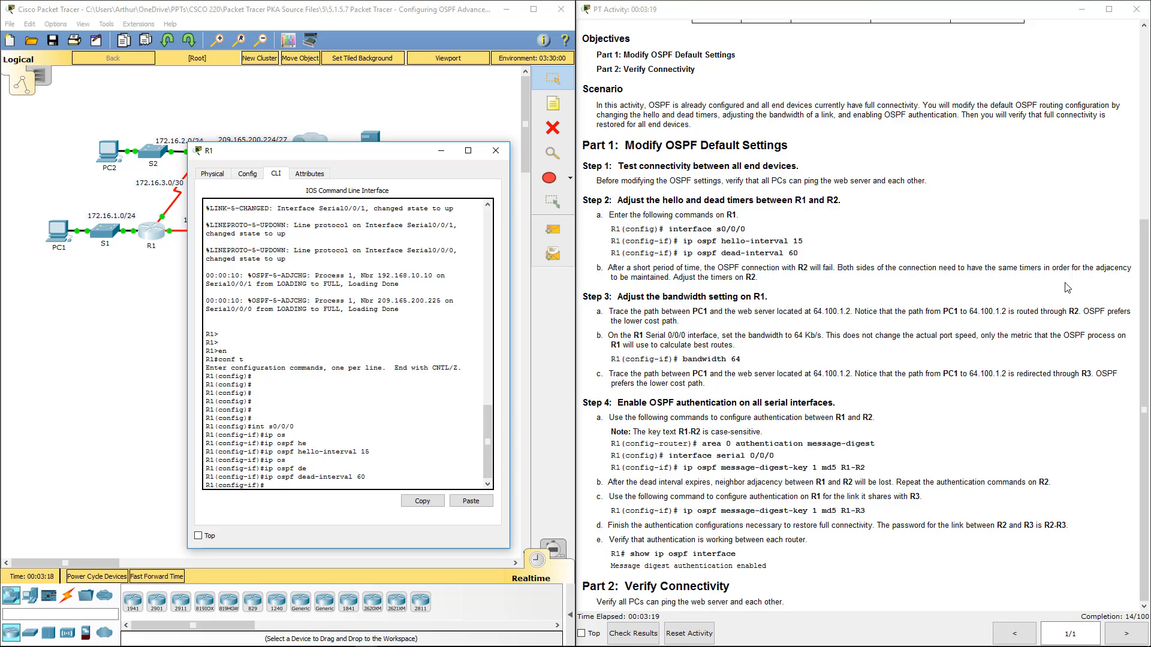
mouse_move(409, 167)
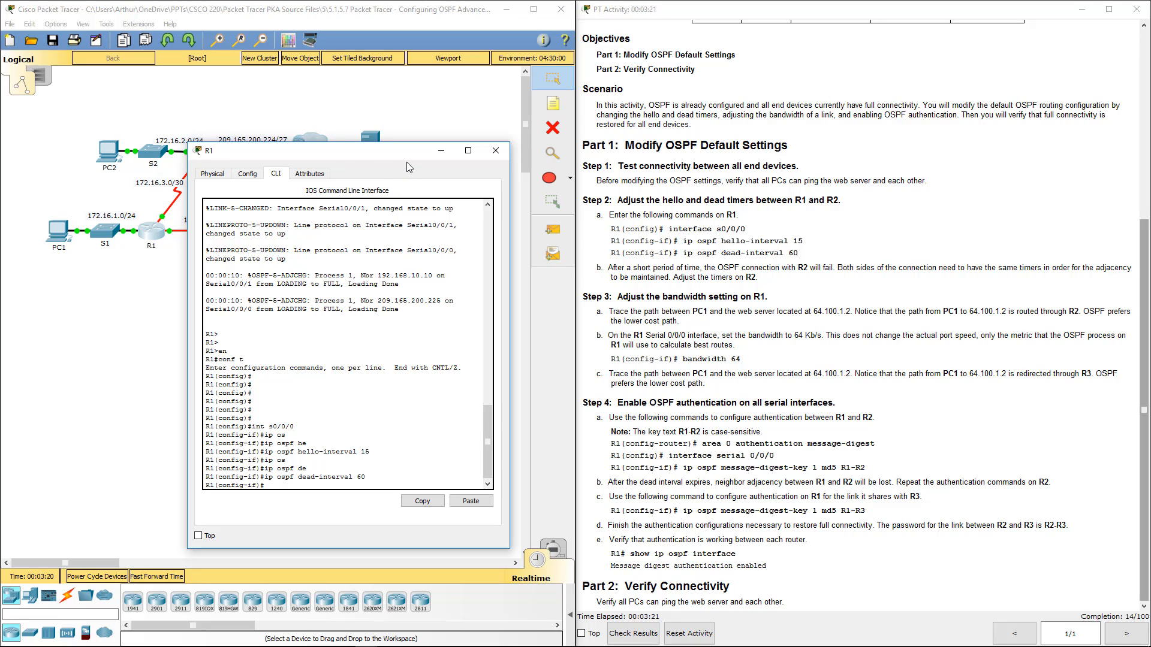
mouse_move(400, 259)
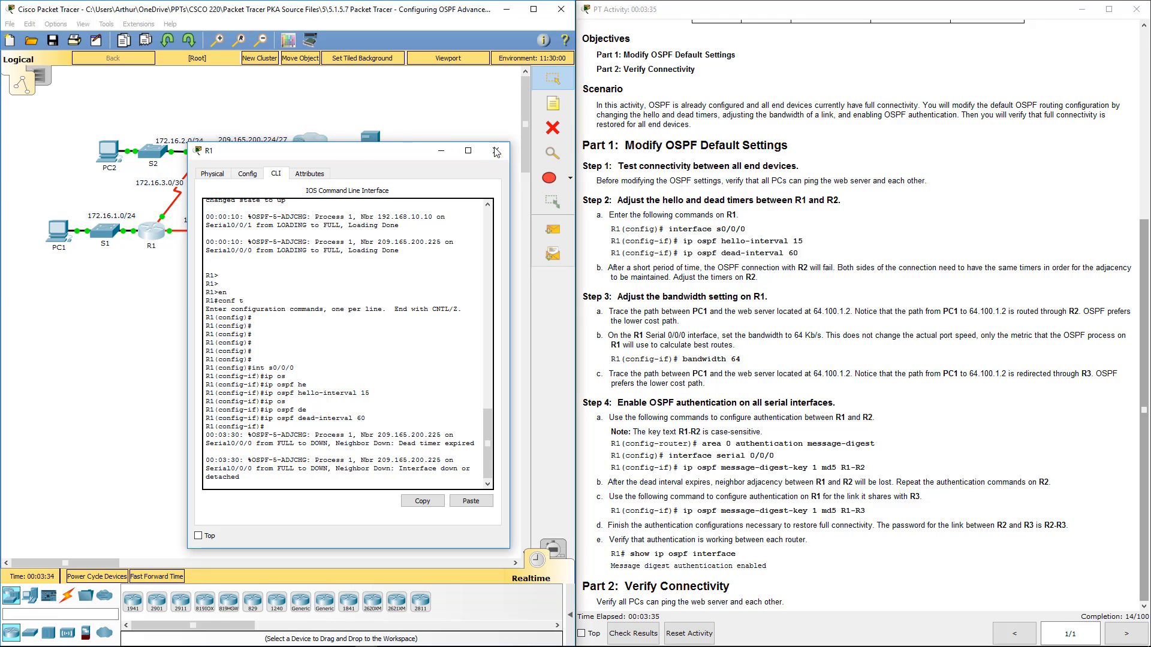
Close R1 and apply hello interval 15 and dead interval 60 on R2's Serial0/0/0
left_click(496, 150)
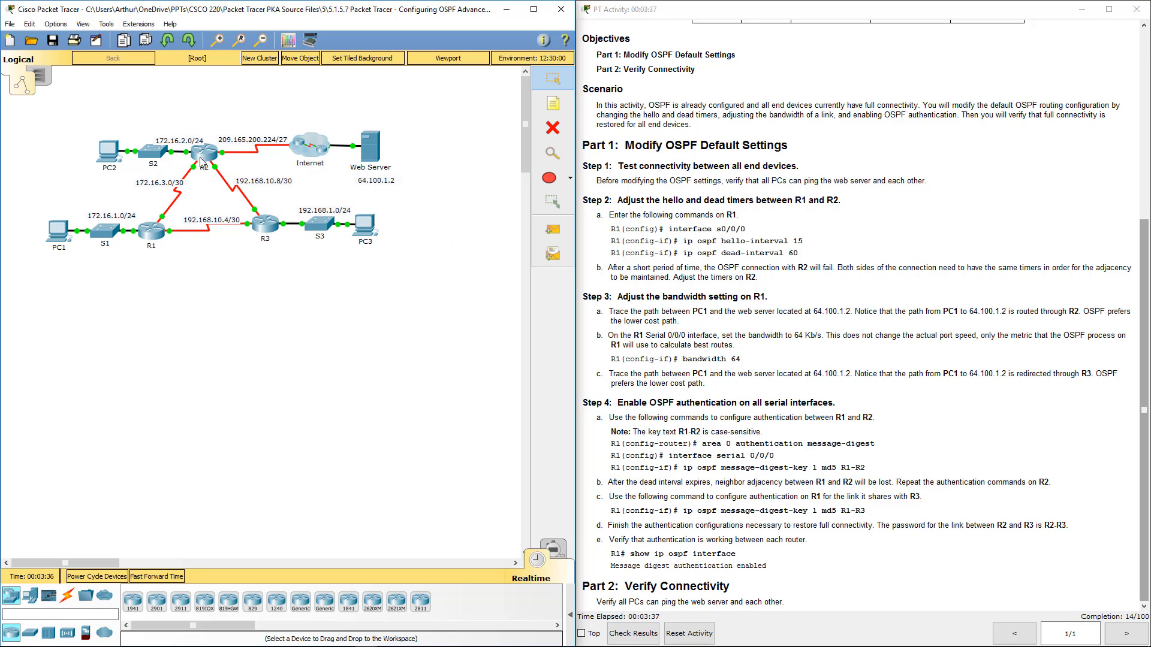
mouse_move(203, 150)
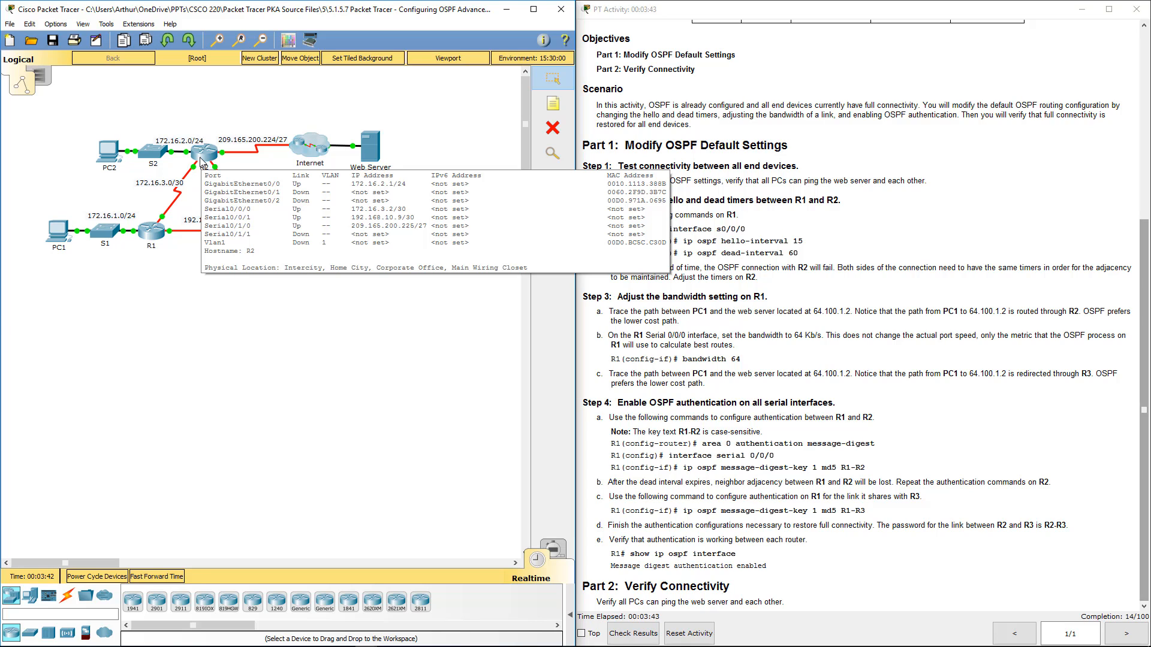
double_click(203, 151)
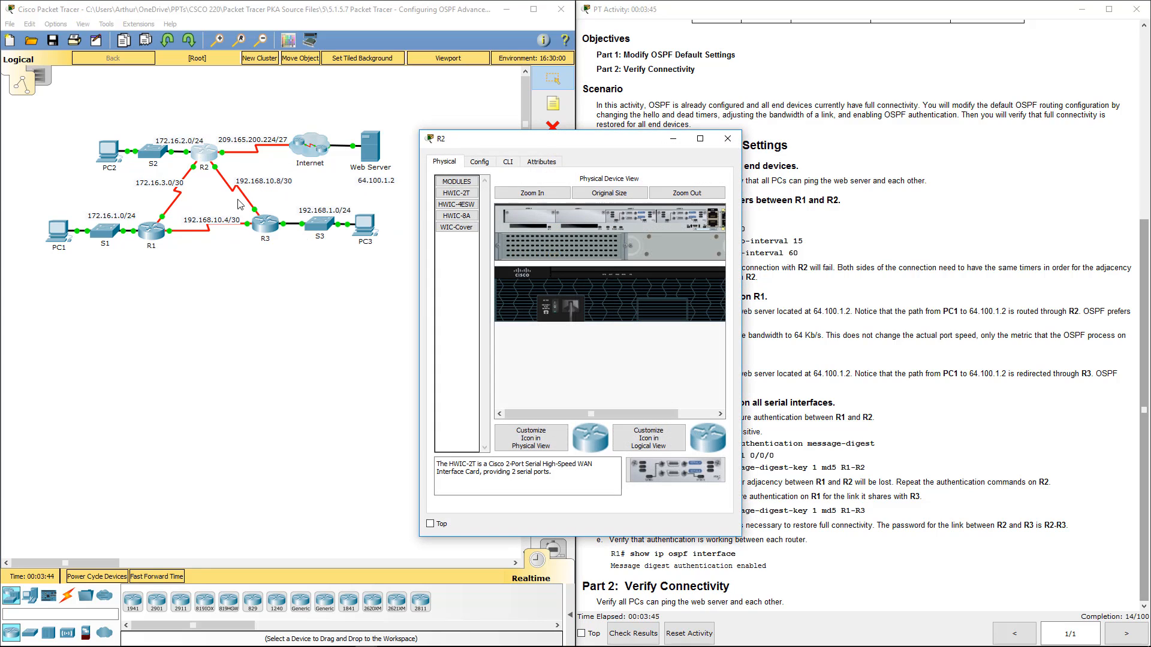
left_click(507, 161)
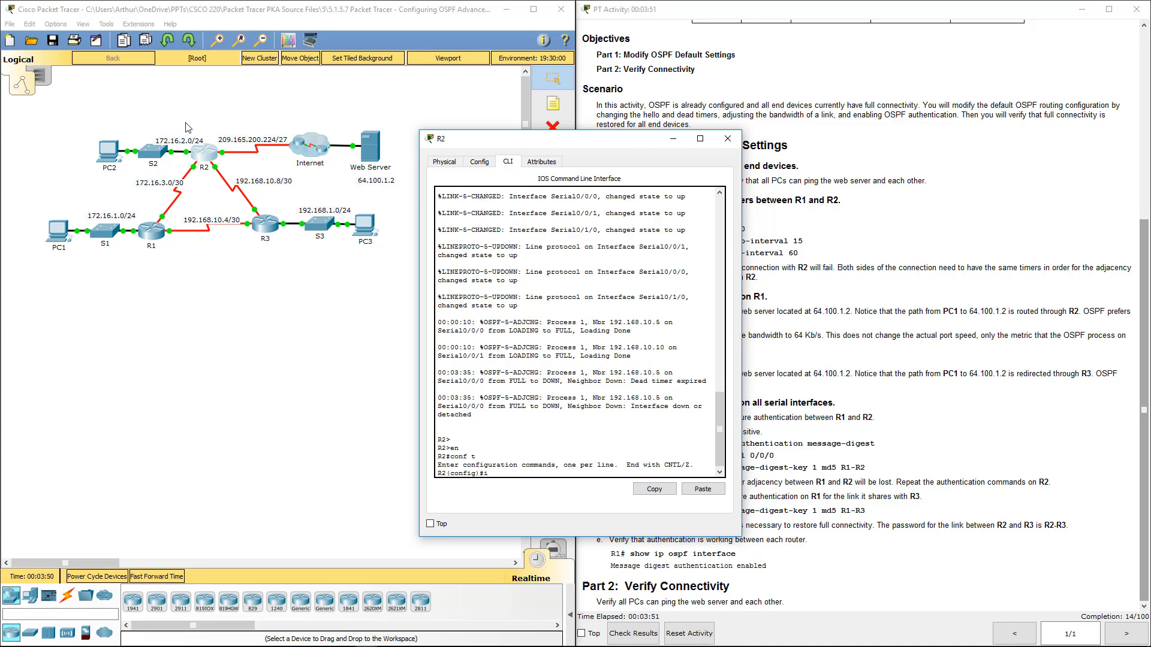
type("nt s0/0/0")
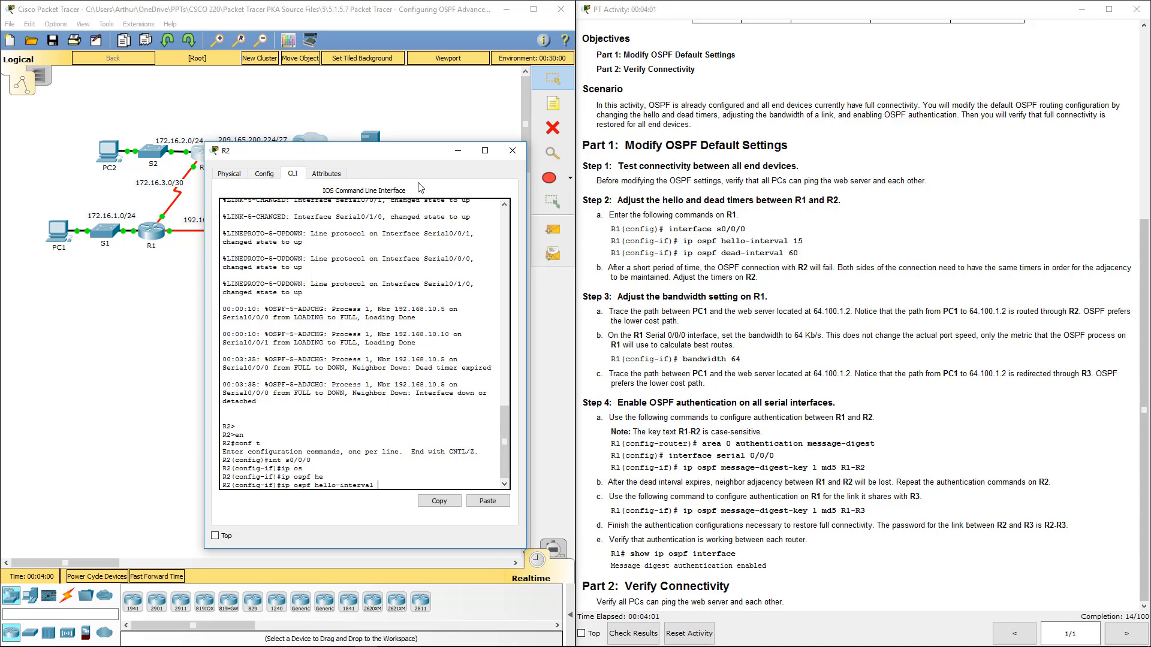
key("Return")
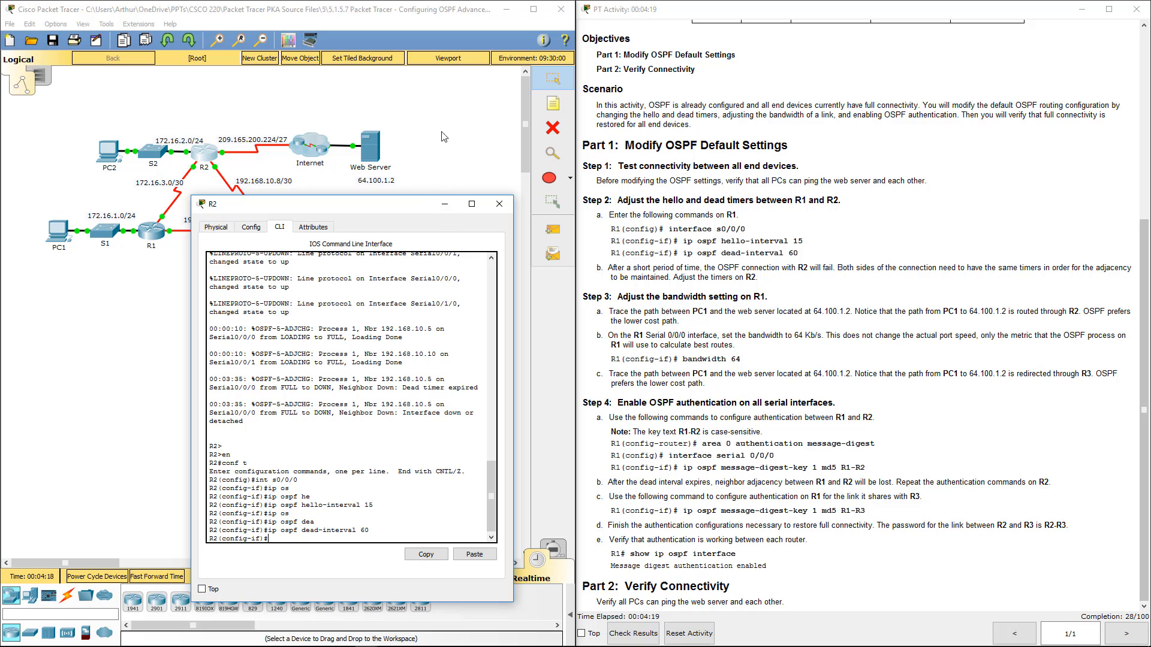
mouse_move(497, 203)
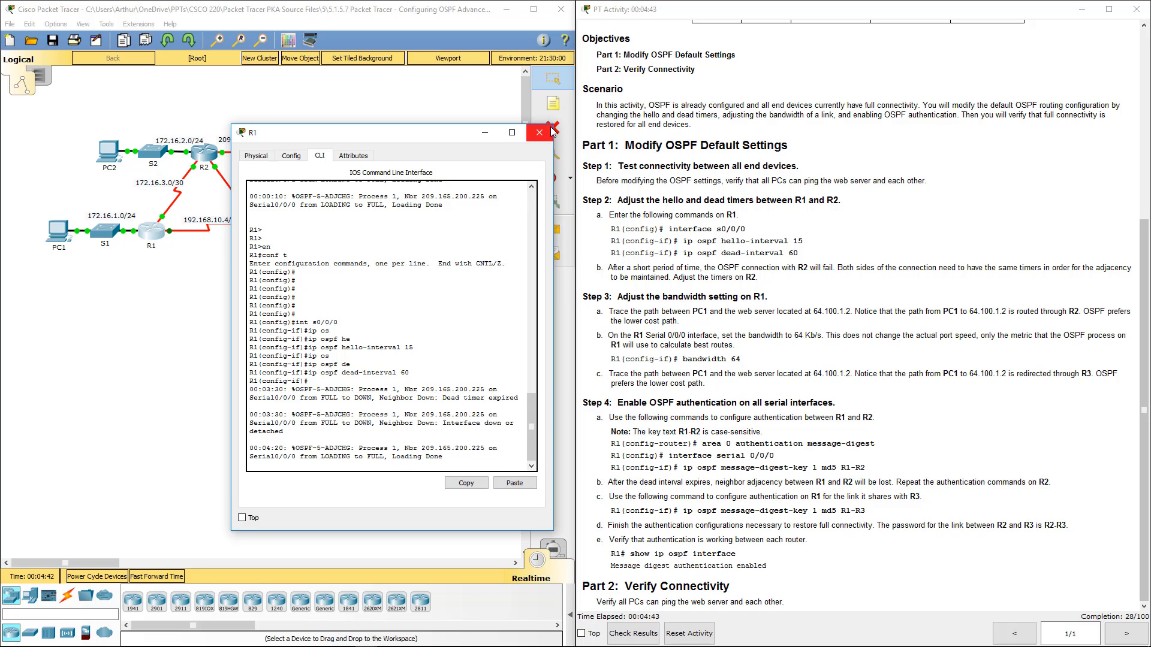
Run tracert 64.100.1.2 from PC1, showing the path through R2, then close PC1
left_click(539, 131)
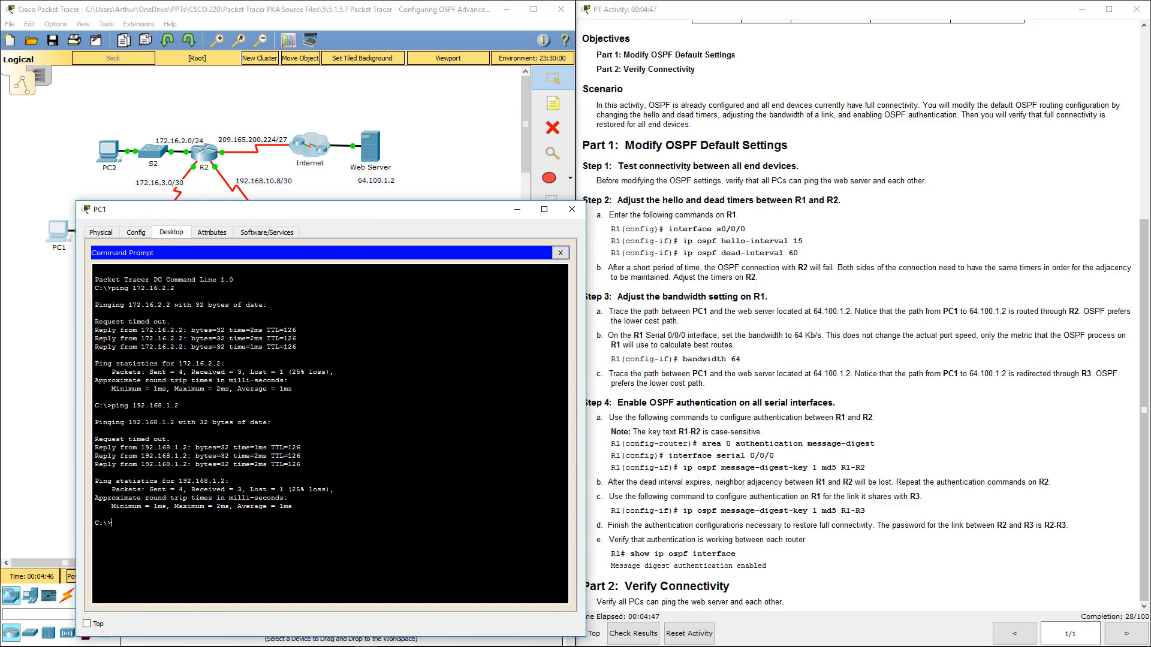
type("tracert")
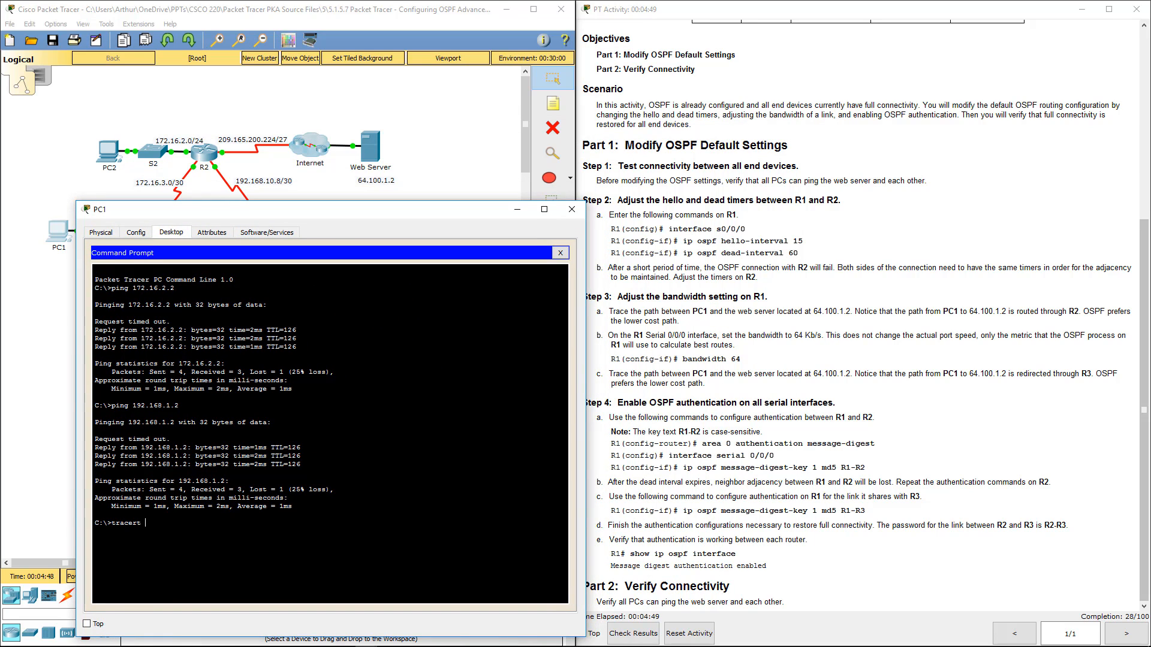
type("64")
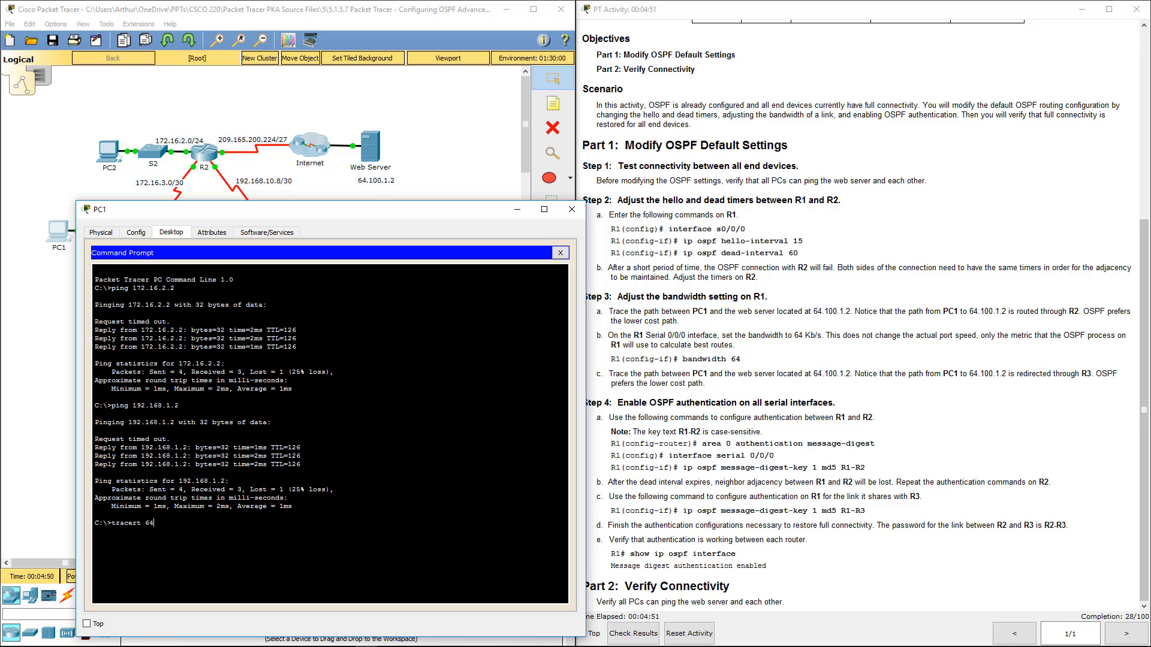
type(".100.1")
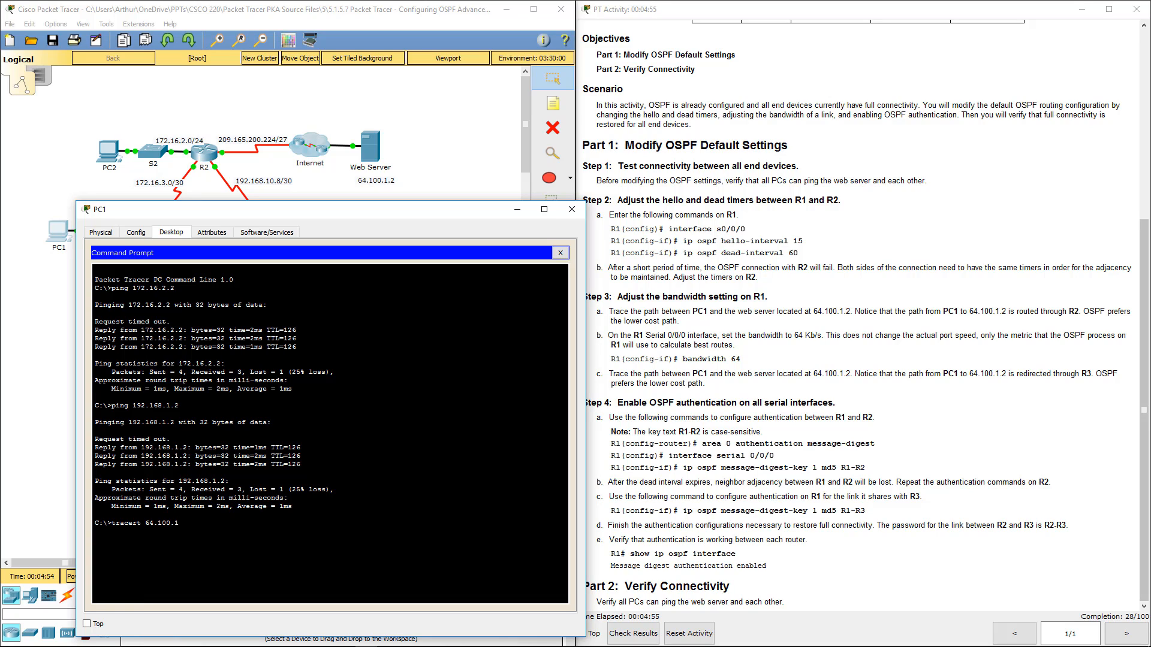
type(".2")
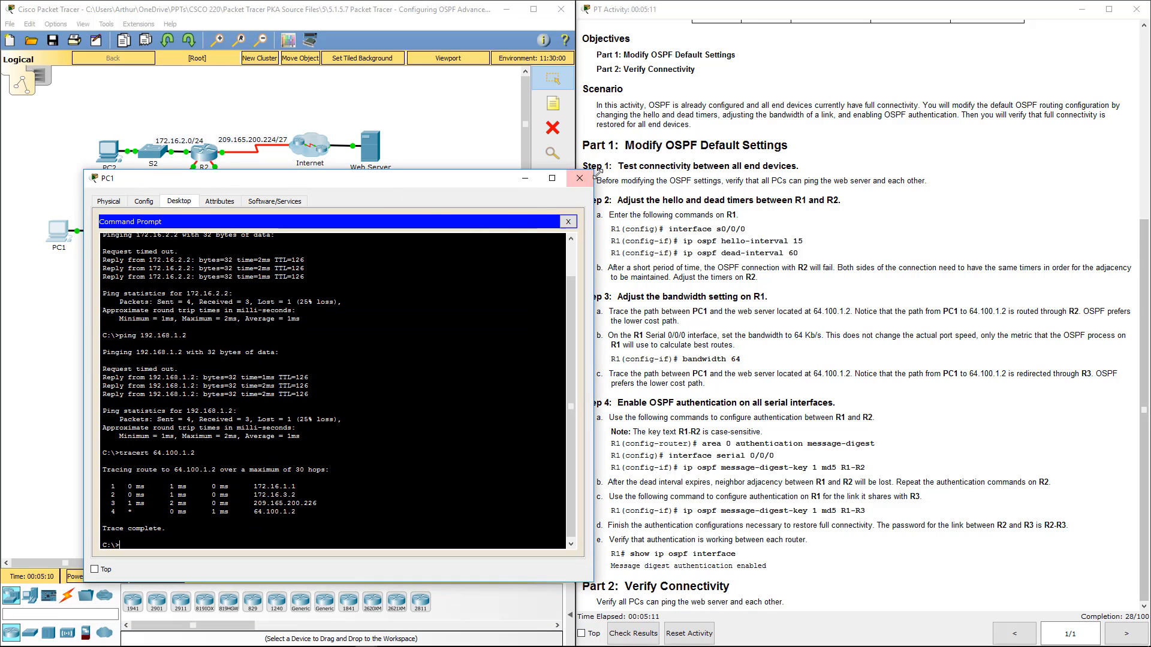
left_click(579, 177)
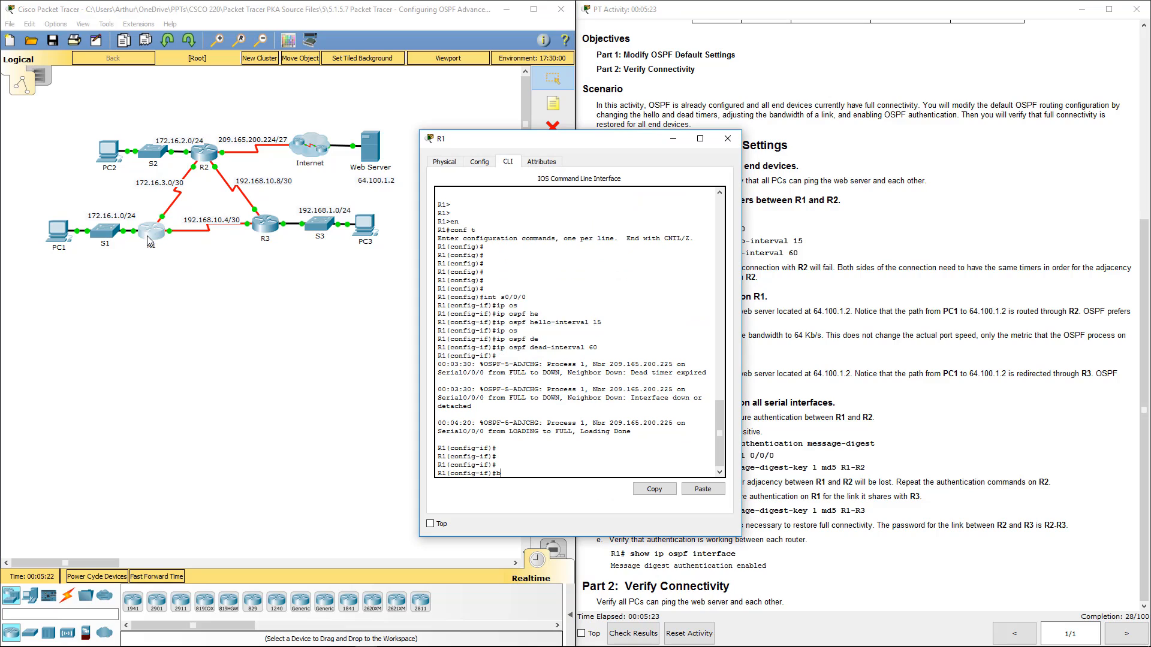
Enter bandwidth 64 on R1's Serial0/0/0 interface
type("andwidth")
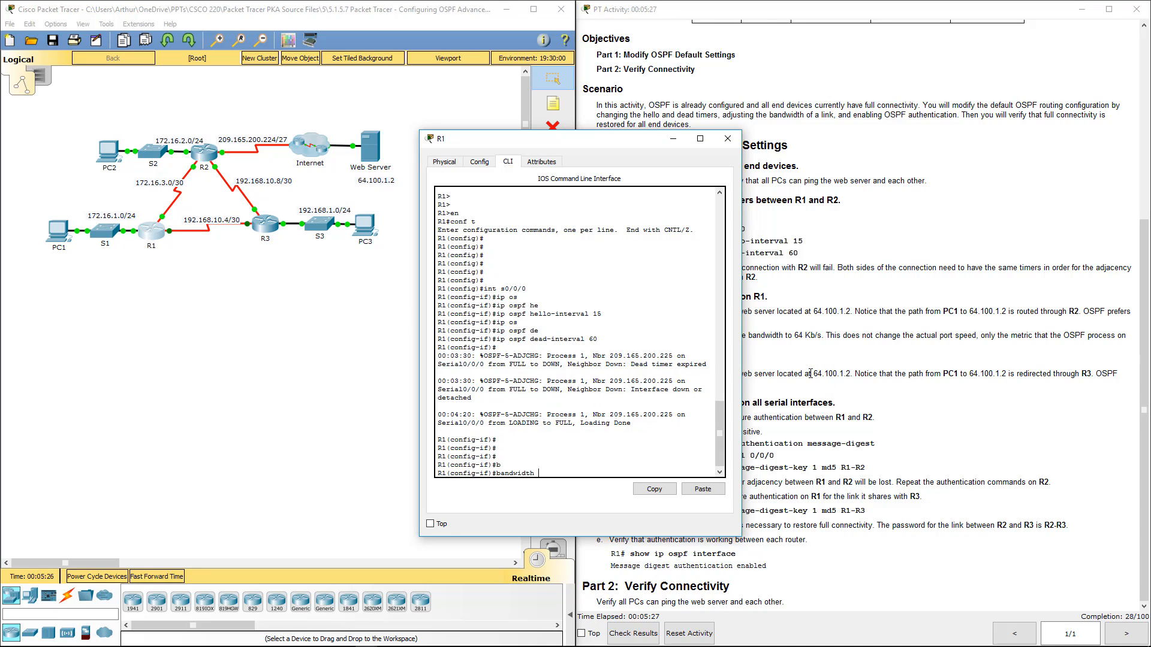
type("64")
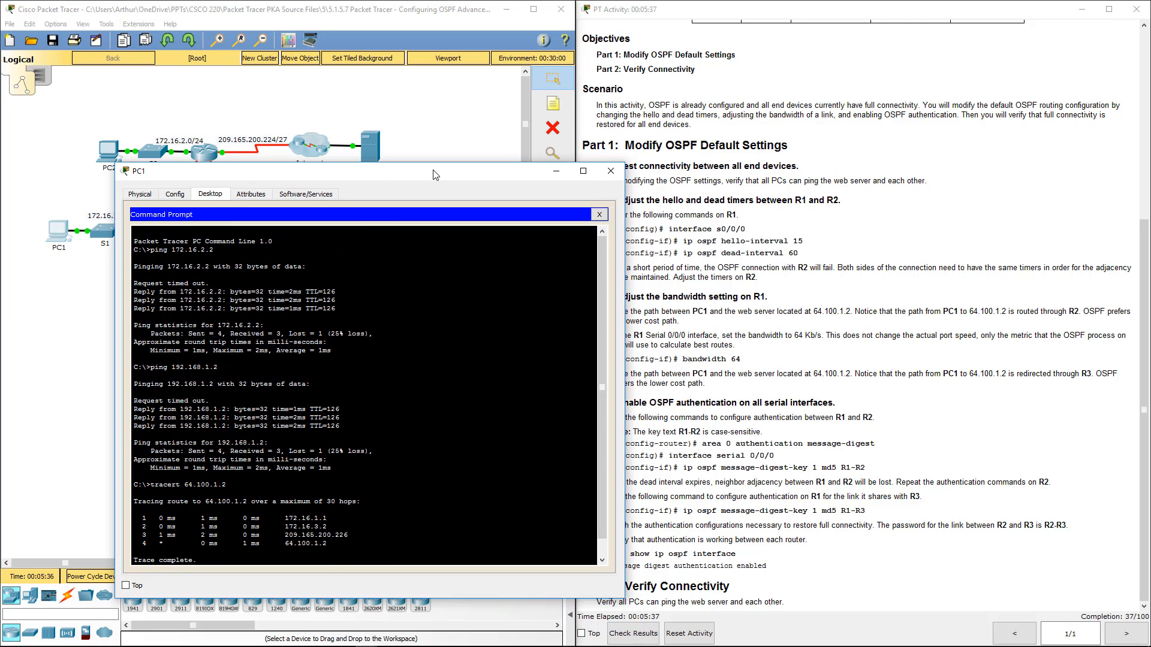
Rerun tracert 64.100.1.2 on PC1, now routed via 192.168.10.6 through R3
type("tracert 64.100.1.2")
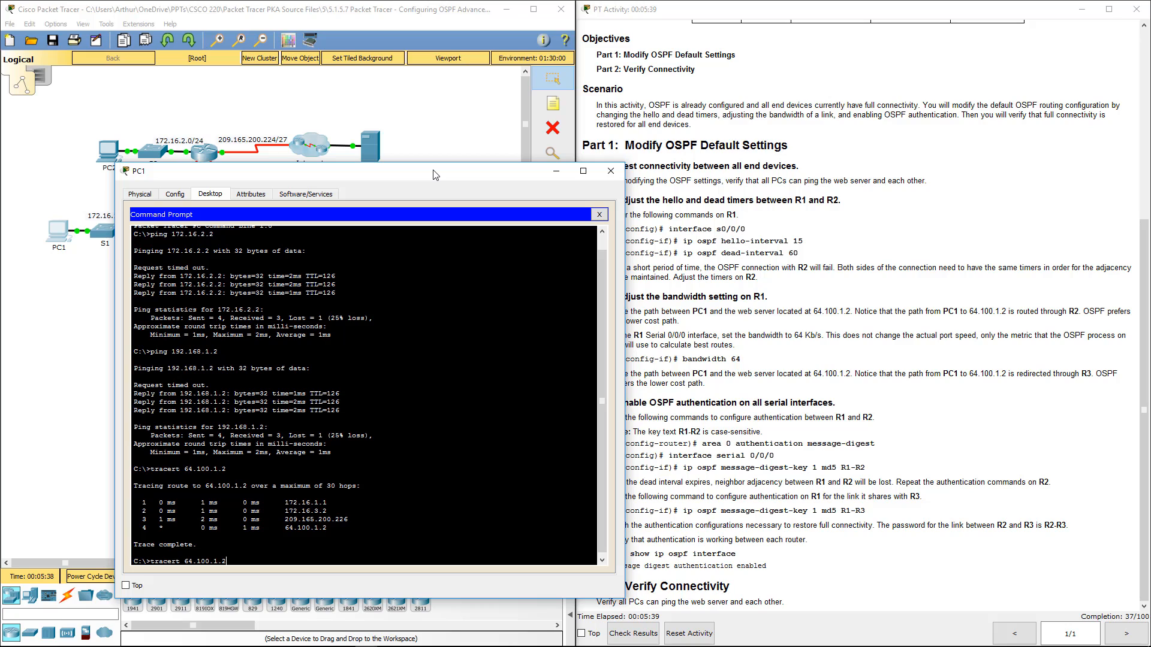
key("Return")
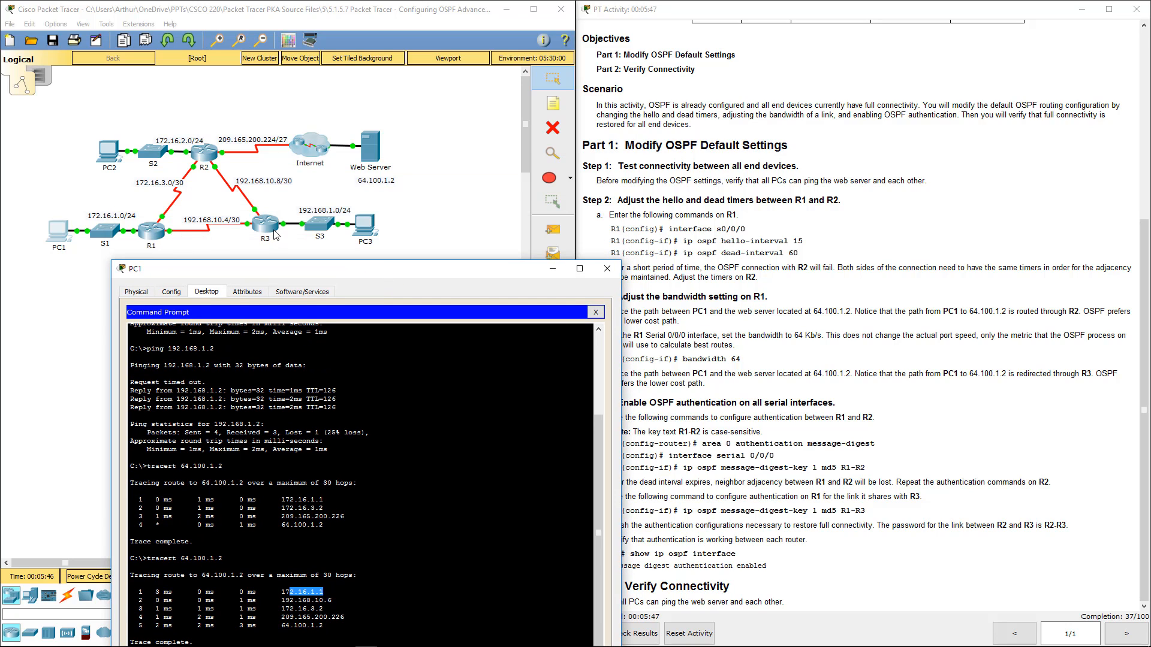
mouse_move(391, 271)
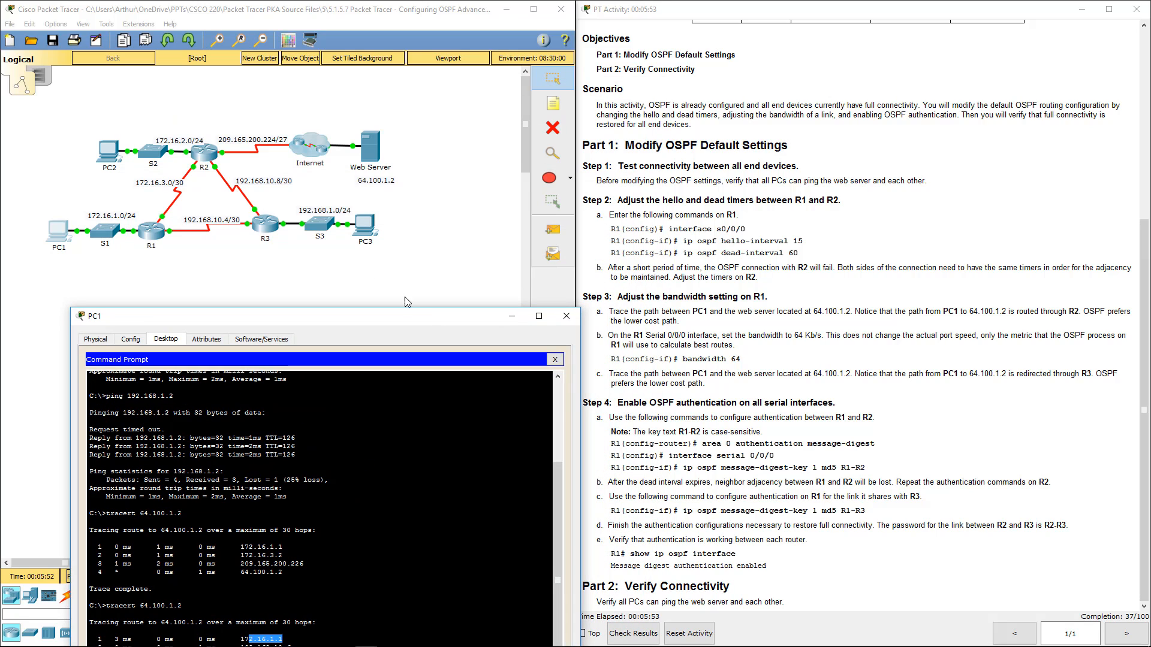
mouse_move(118, 226)
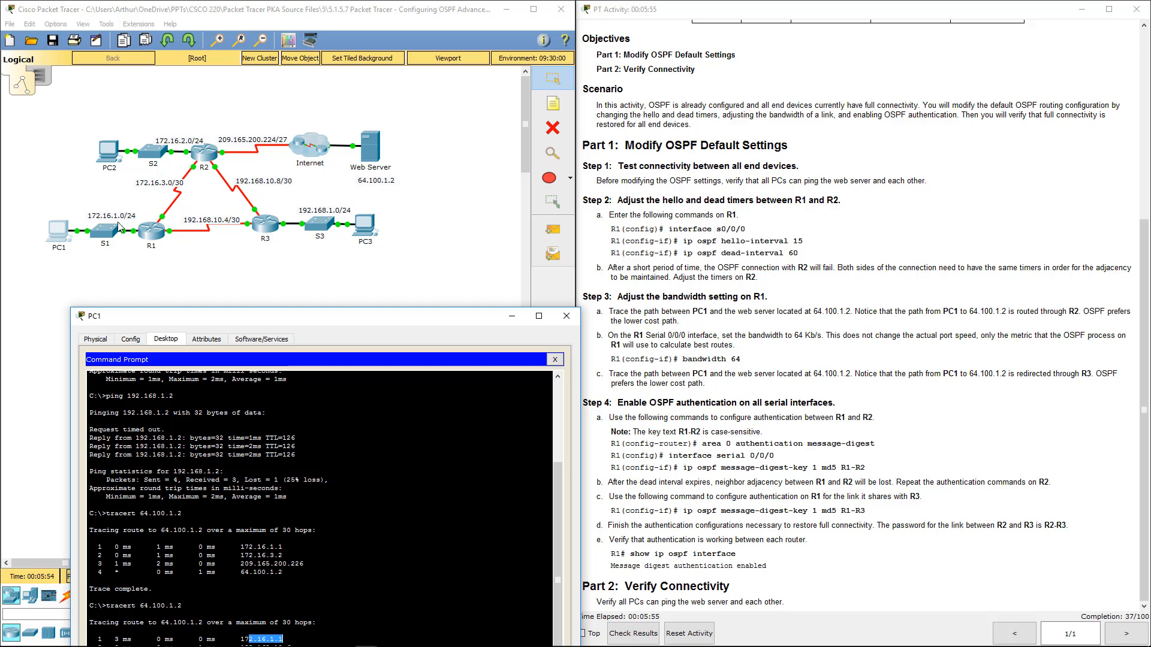
mouse_move(149, 204)
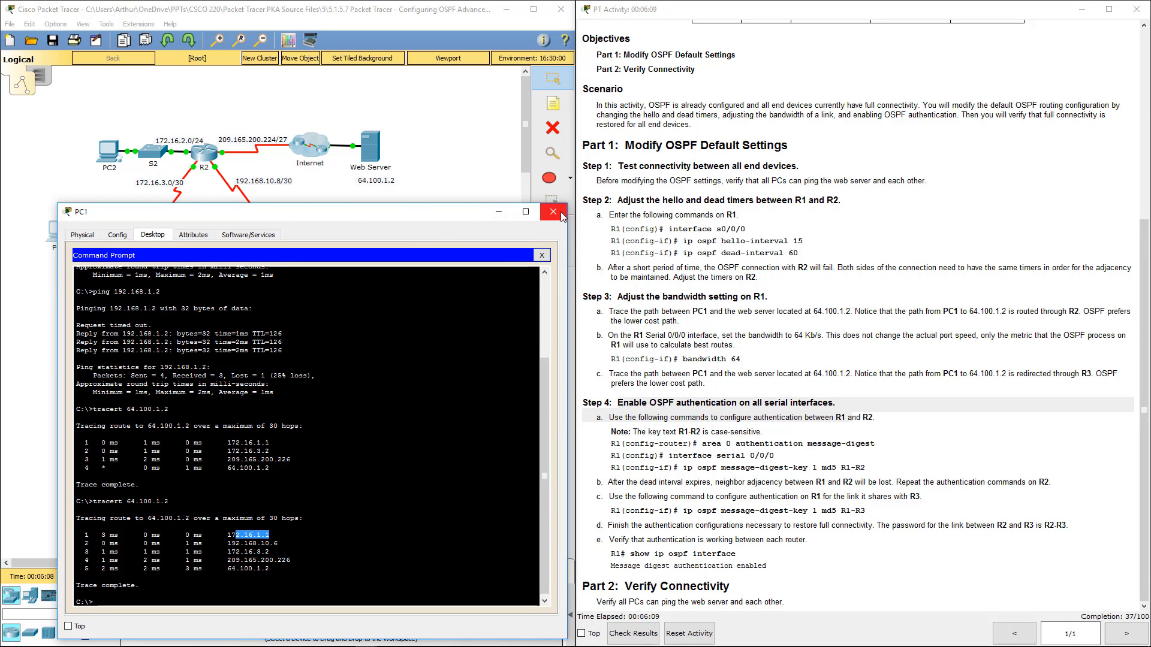
On R1, enter router ospf 1 and area 0 authentication message-digest
left_click(553, 213)
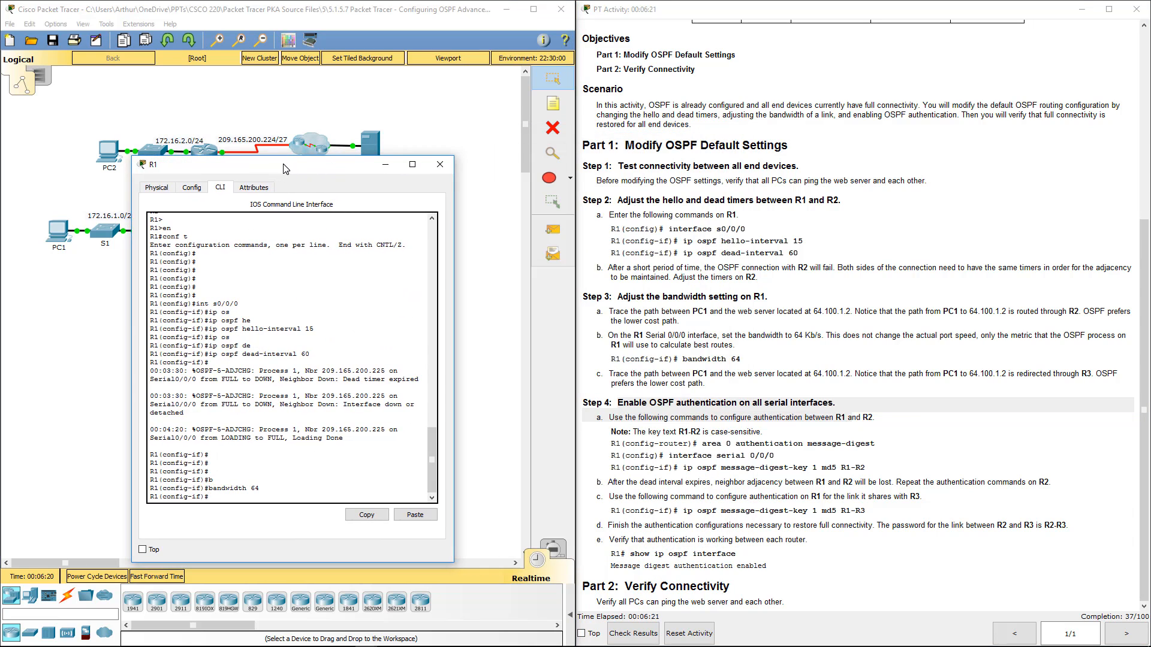
left_click_drag(284, 164, 300, 211)
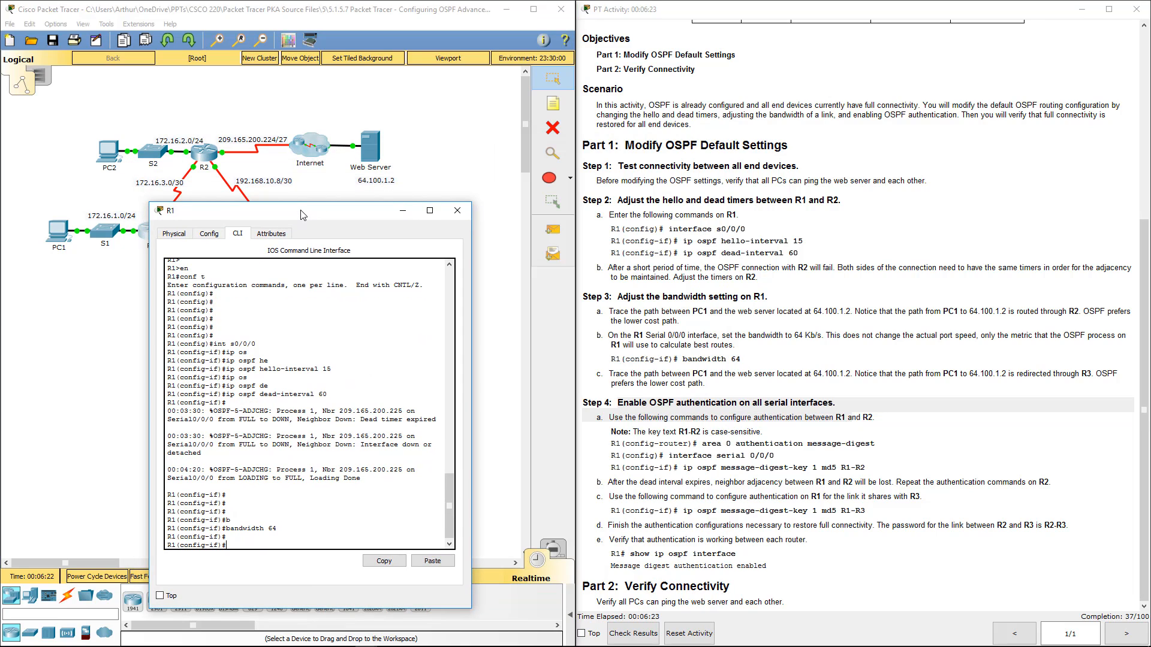
type("exit")
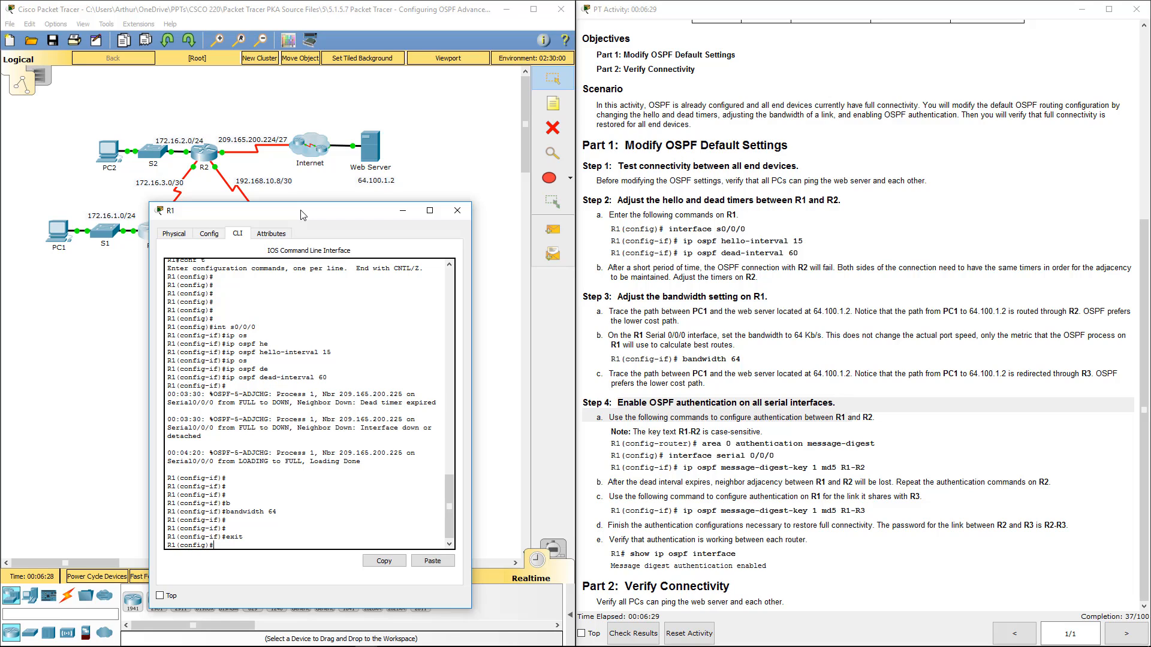
type("os")
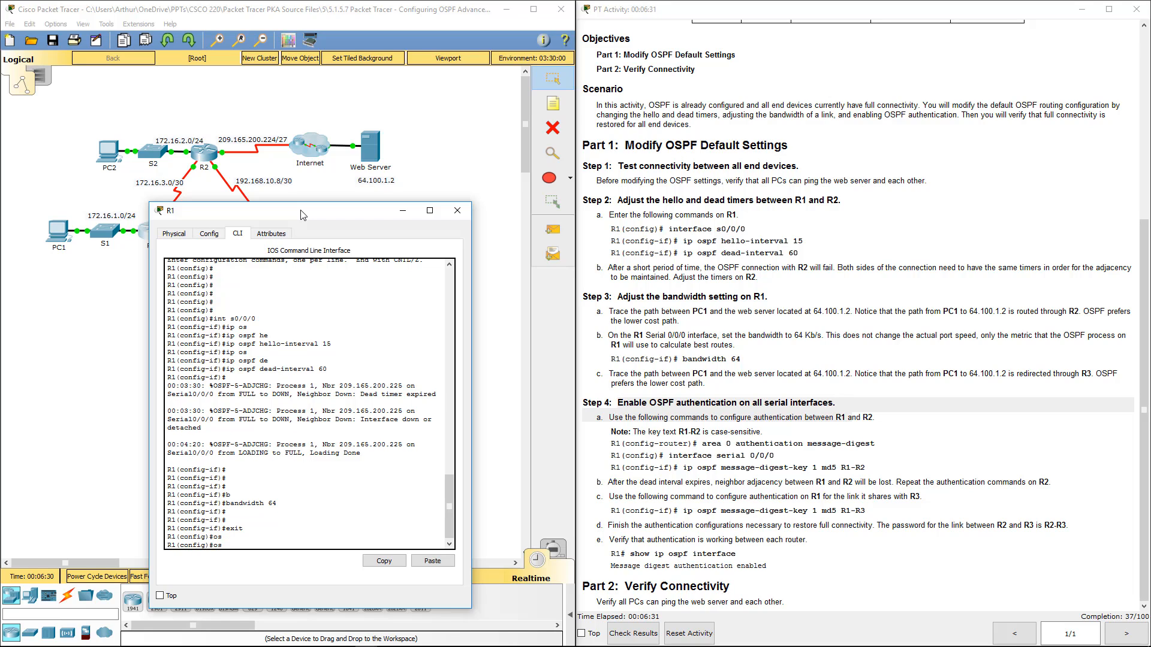
type("router")
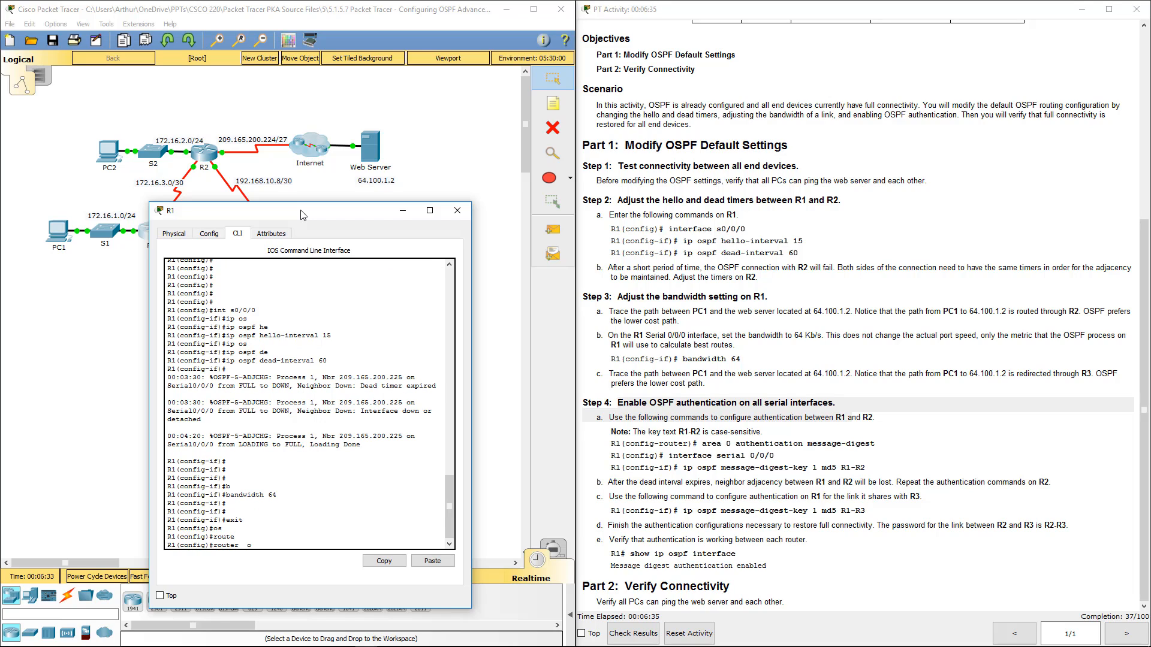
type("ospf")
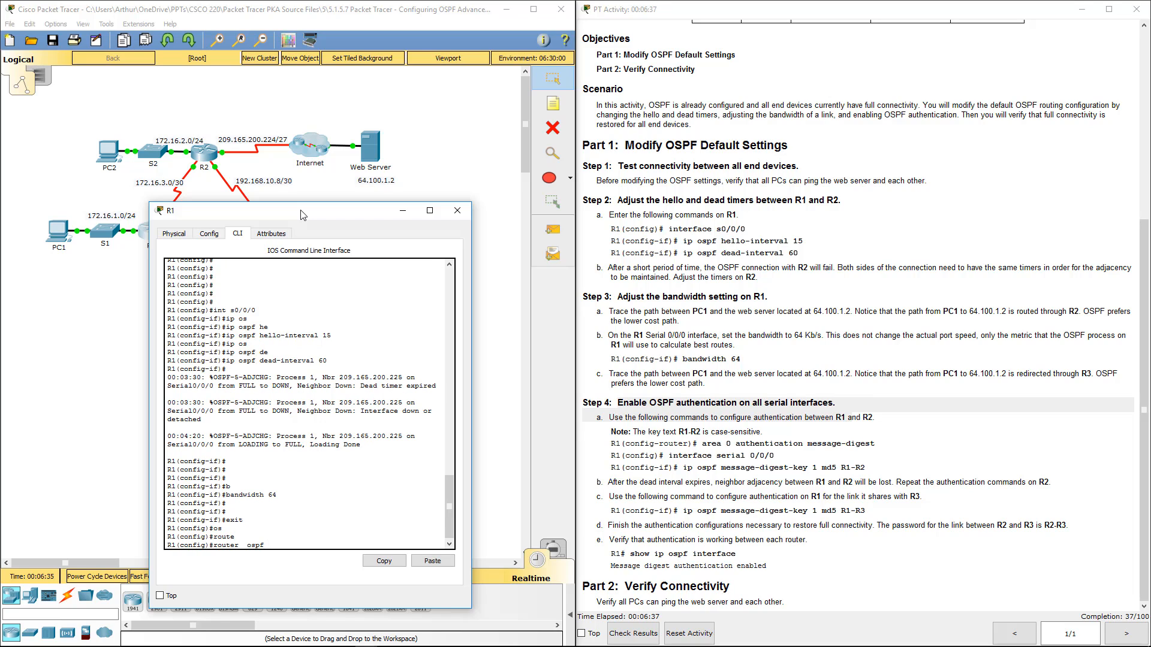
type("1")
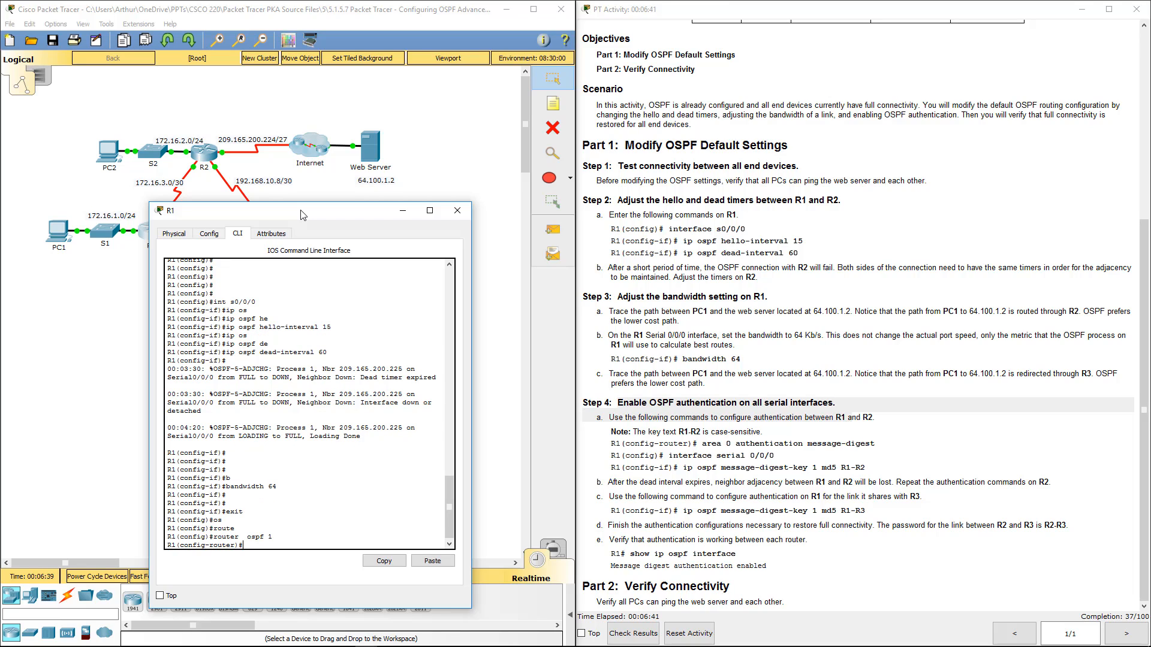
type("ar")
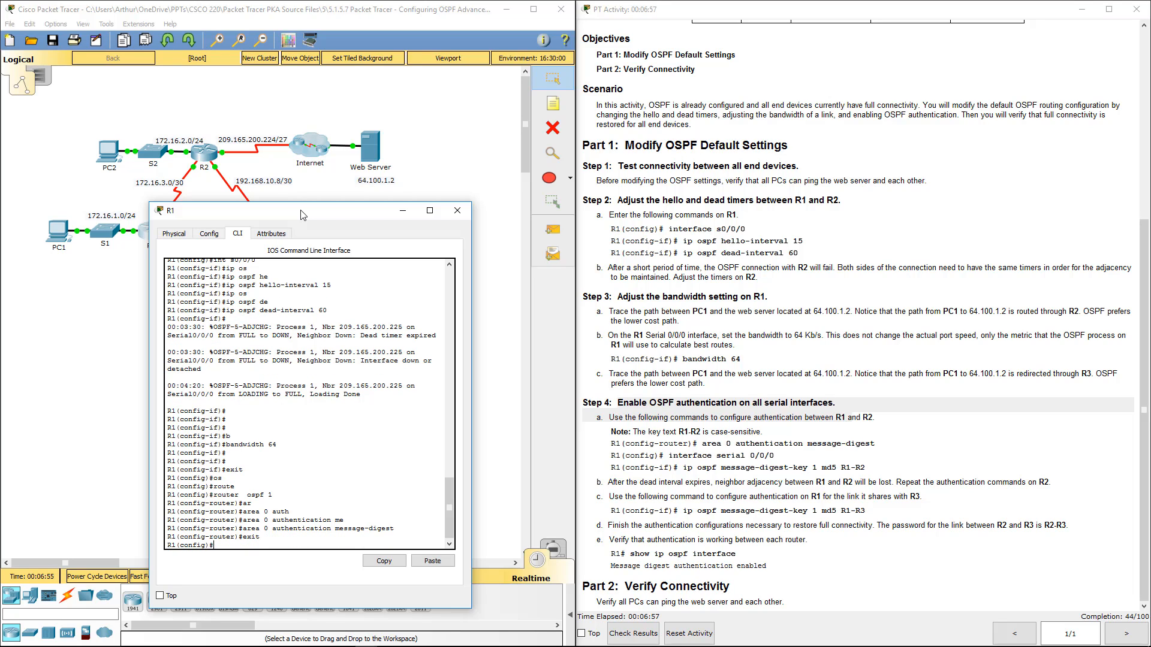
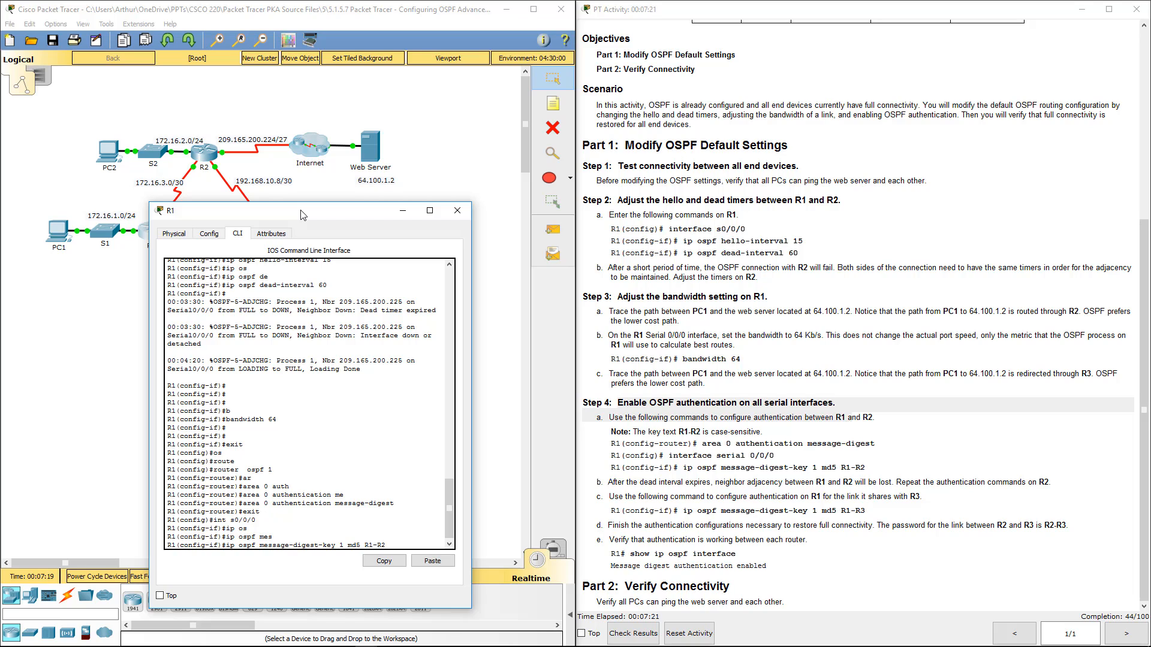
Add ip ospf message-digest-key 1 md5 R1-R2 on R1's Serial0/0/0, noting the neighbor-down message
scroll("down", 3)
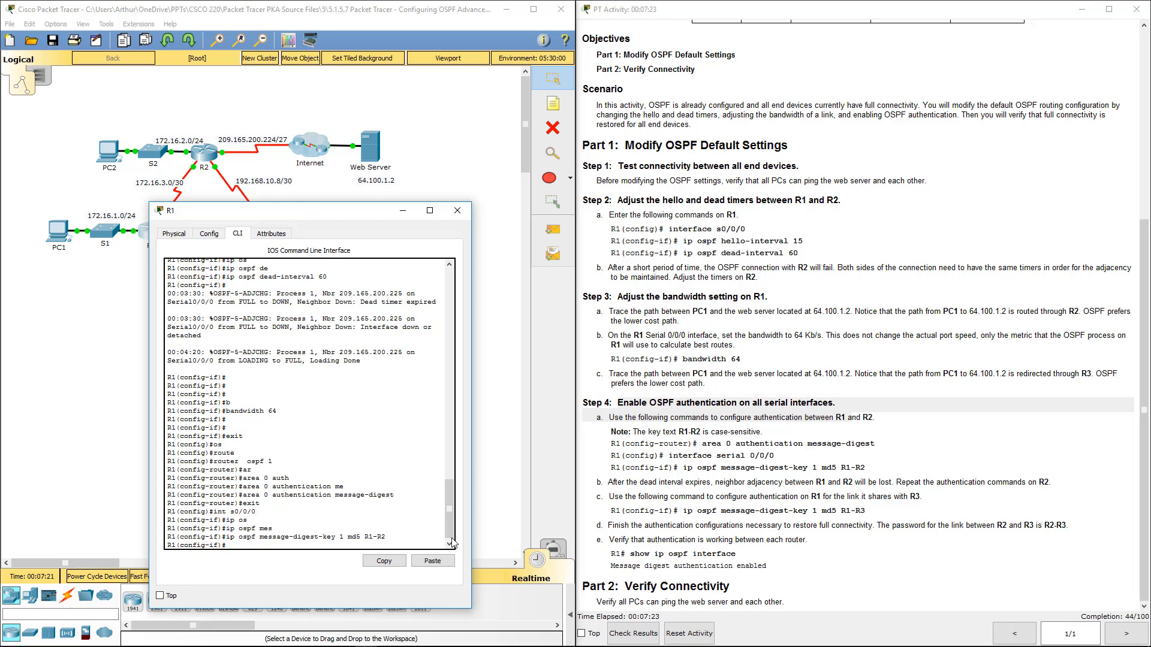
double_click(374, 536)
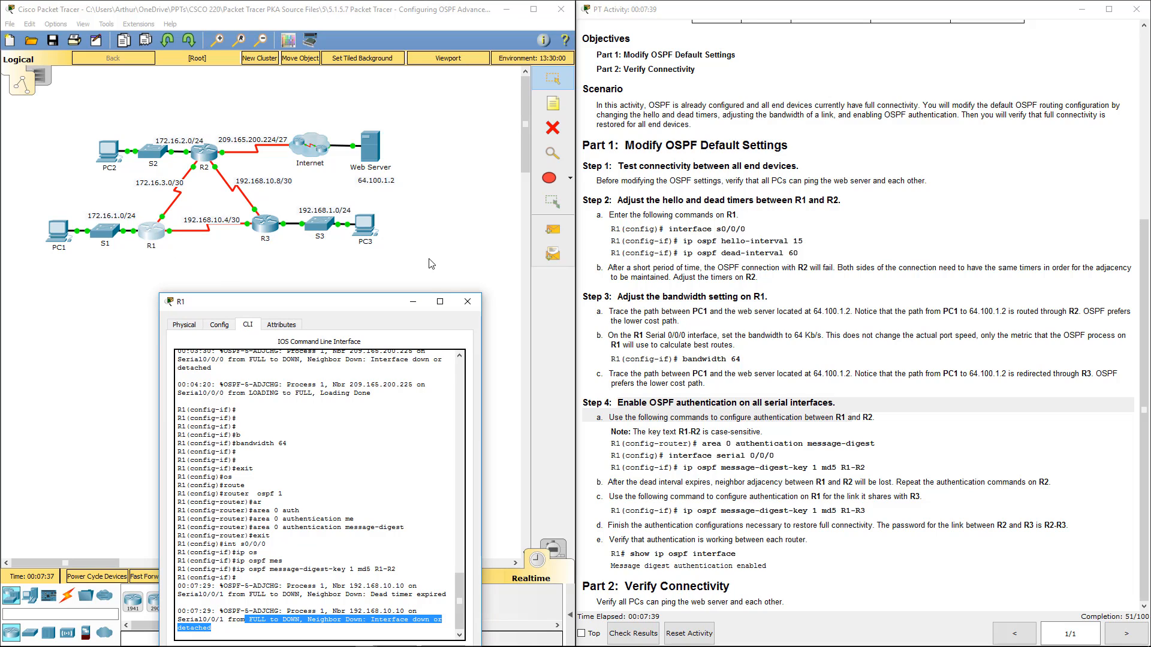
In R2's CLI, enter router ospf 1 and area 0 authentication message-digest
left_click(467, 302)
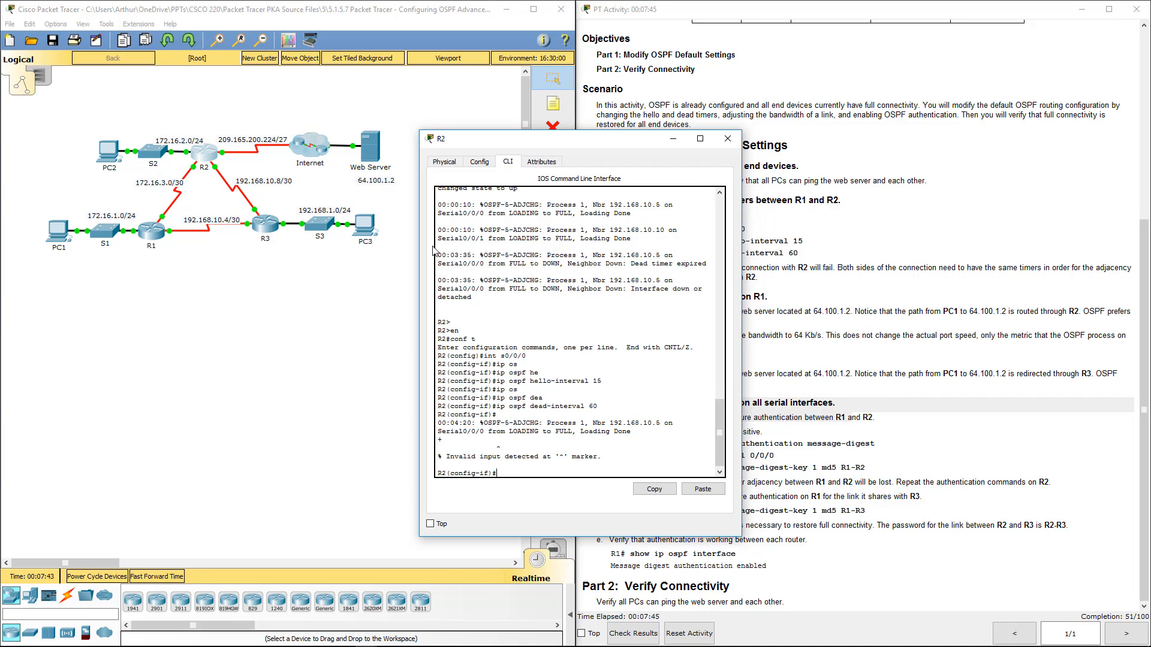
type("exit")
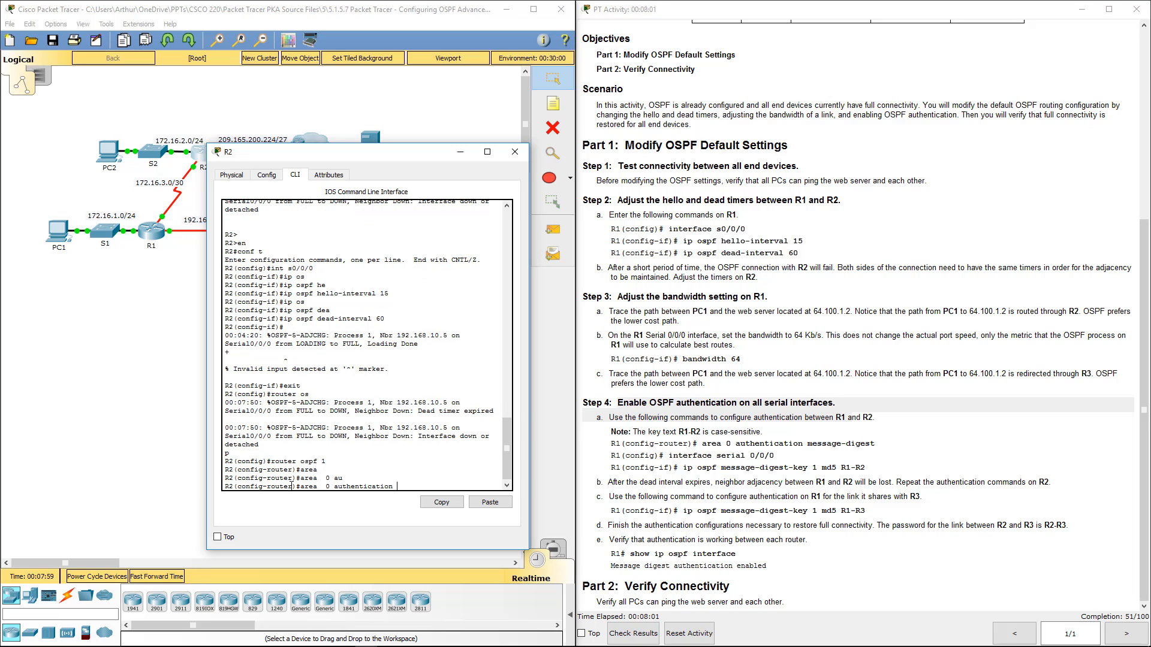
type("message-digest")
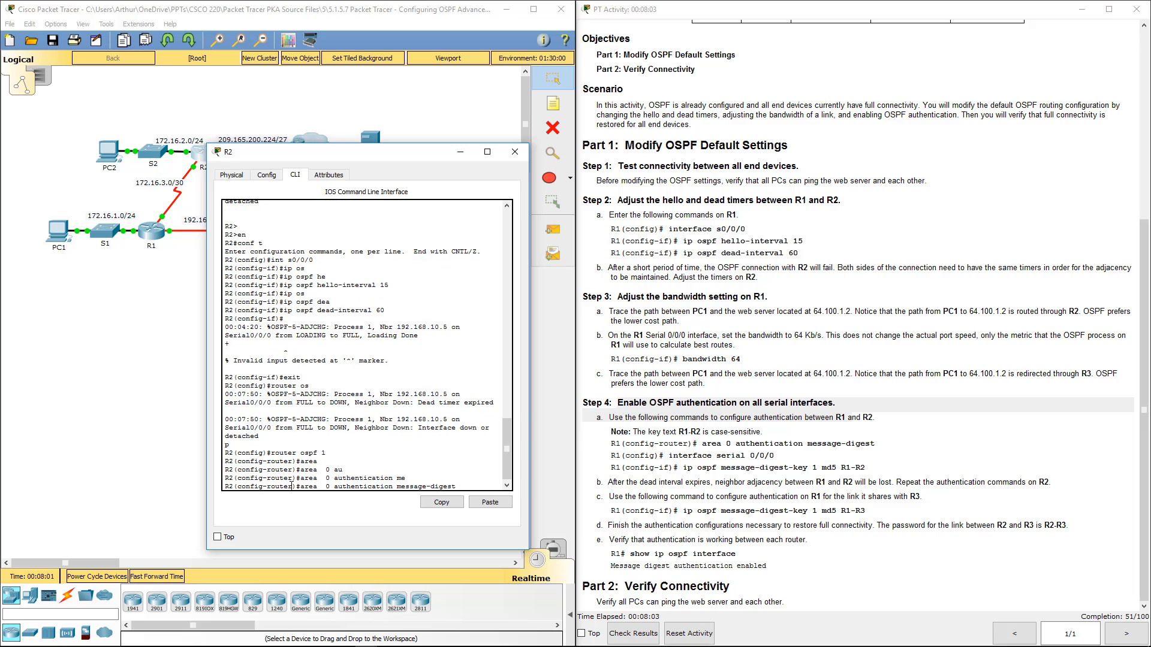
key("Return")
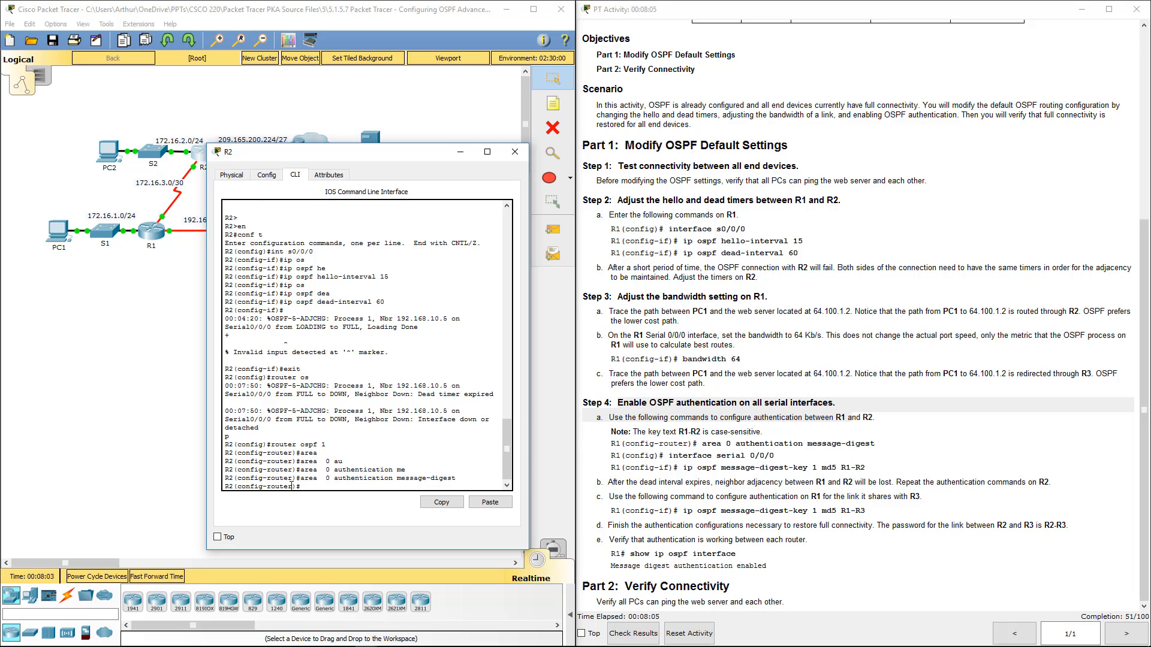
Add message-digest-key 1 md5 R1-R2 on R2's Serial0/0/0 and watch the adjacency reach FULL
type("int s0/0/0")
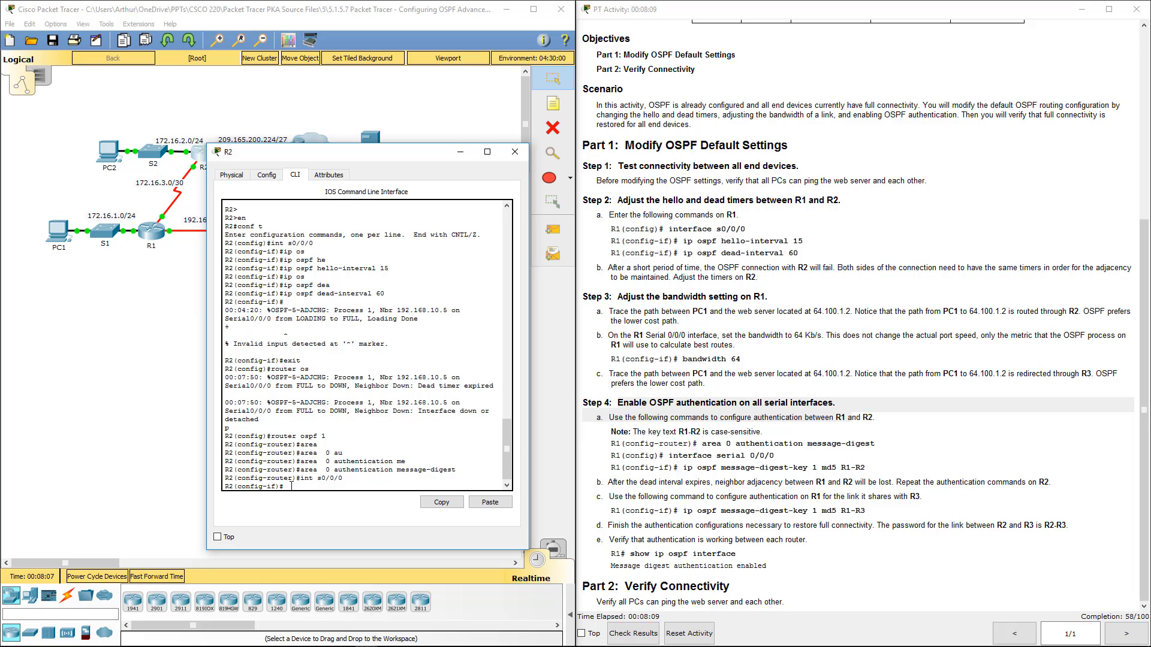
type("ip ospf message-digest-key")
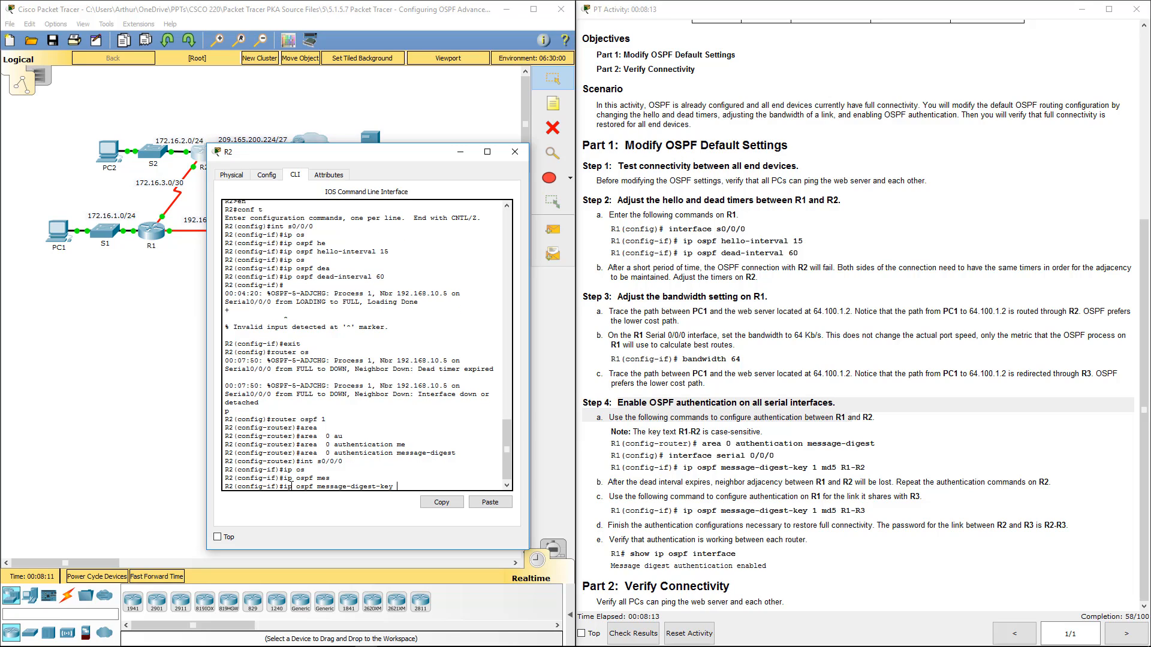
type("1 md5")
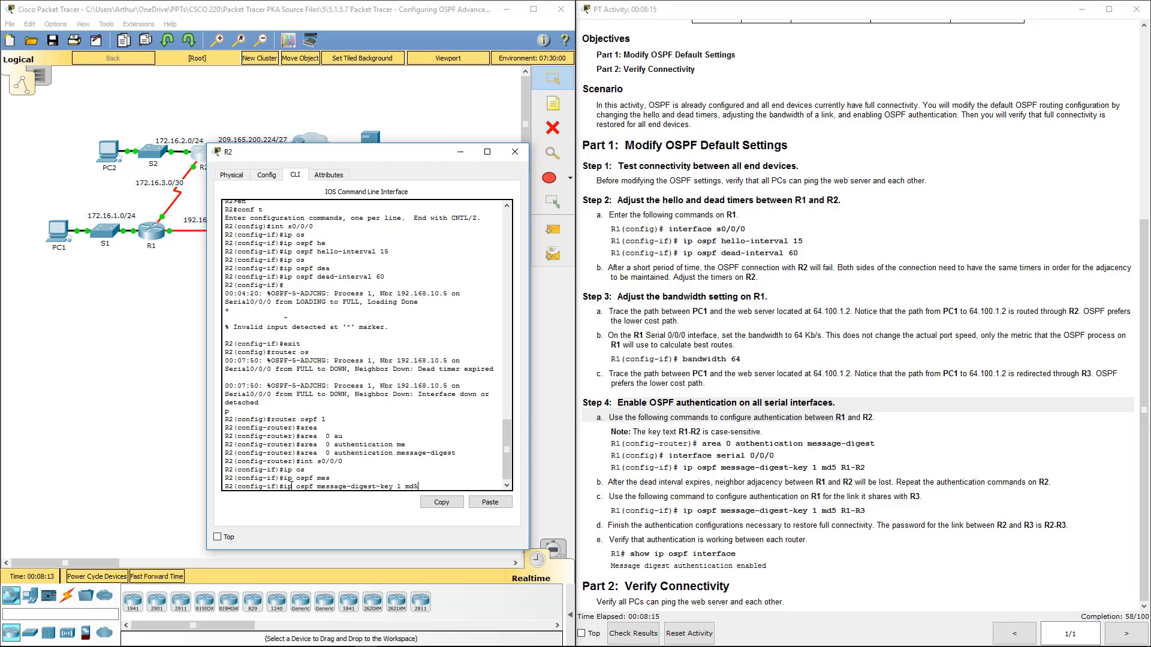
type("R1-")
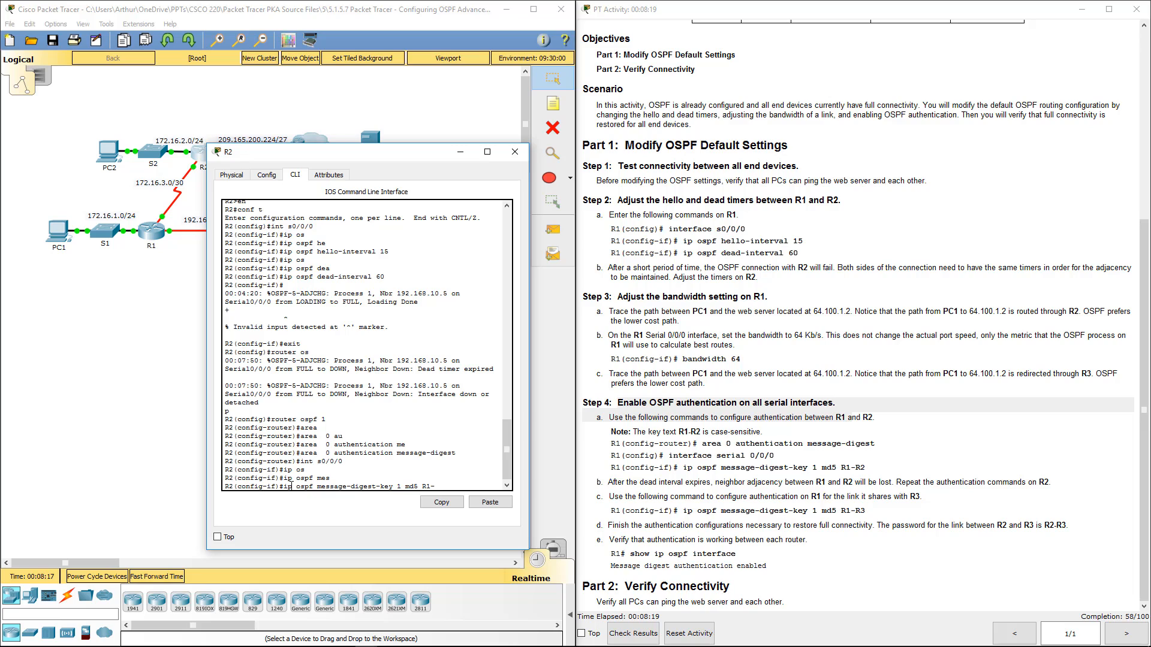
key("Return")
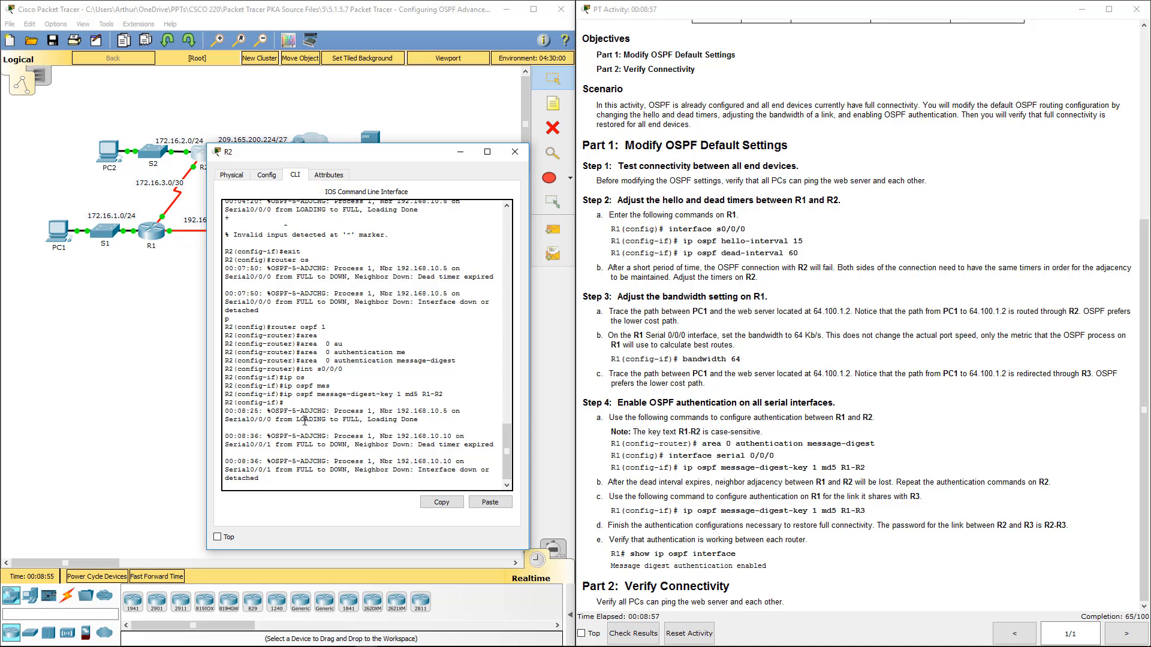
double_click(328, 419)
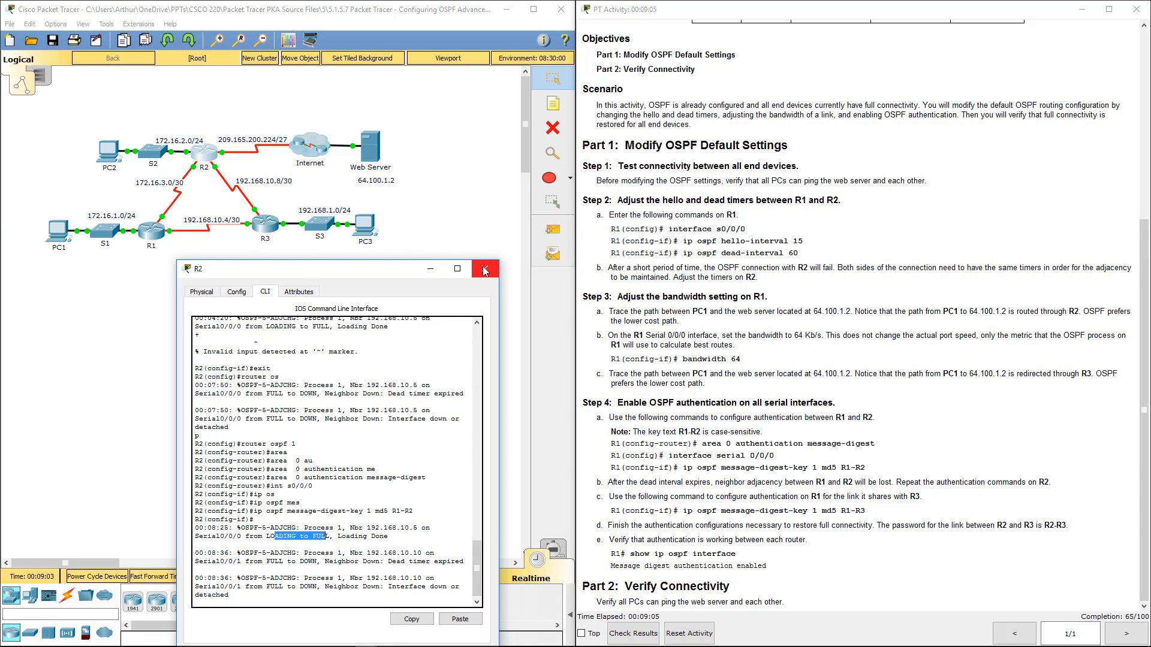
Close R2's console and add OSPF MD5 key 1 'R1-R3' to R1's Serial0/0/1
left_click(485, 268)
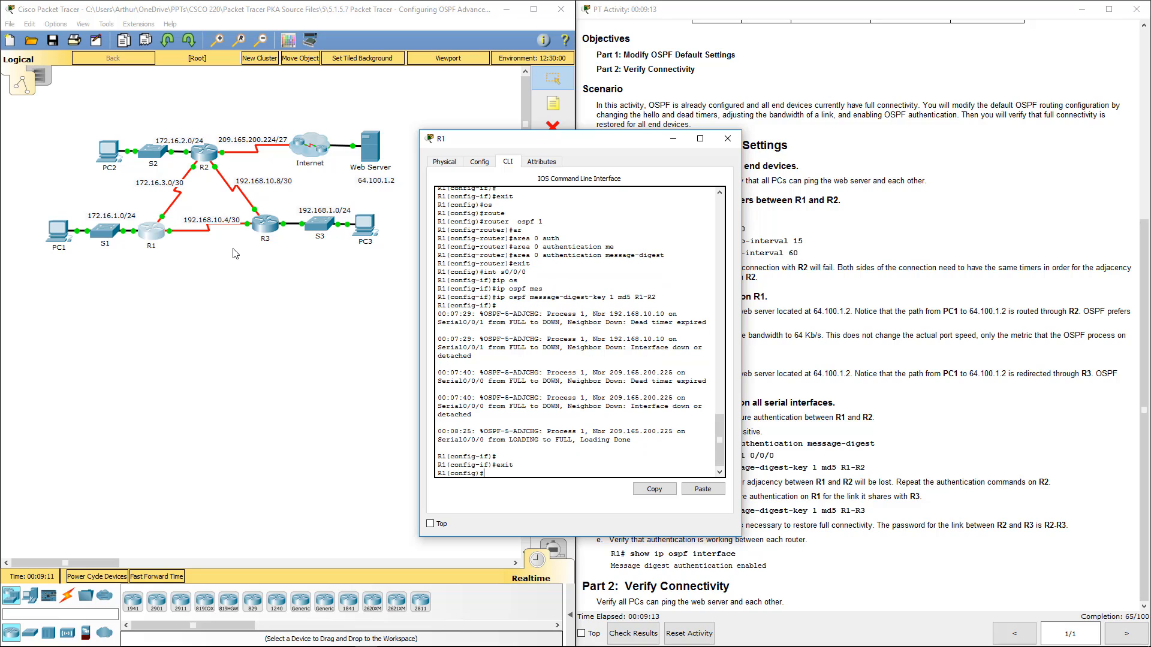
type("int s0/0/0")
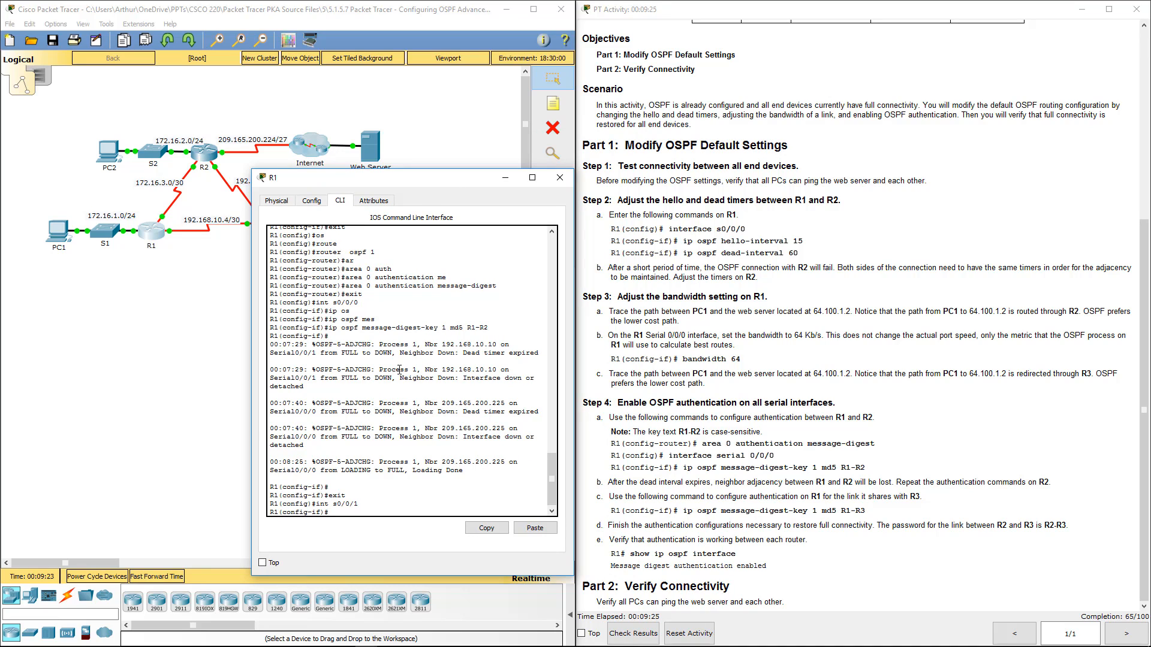
type("ip ospf")
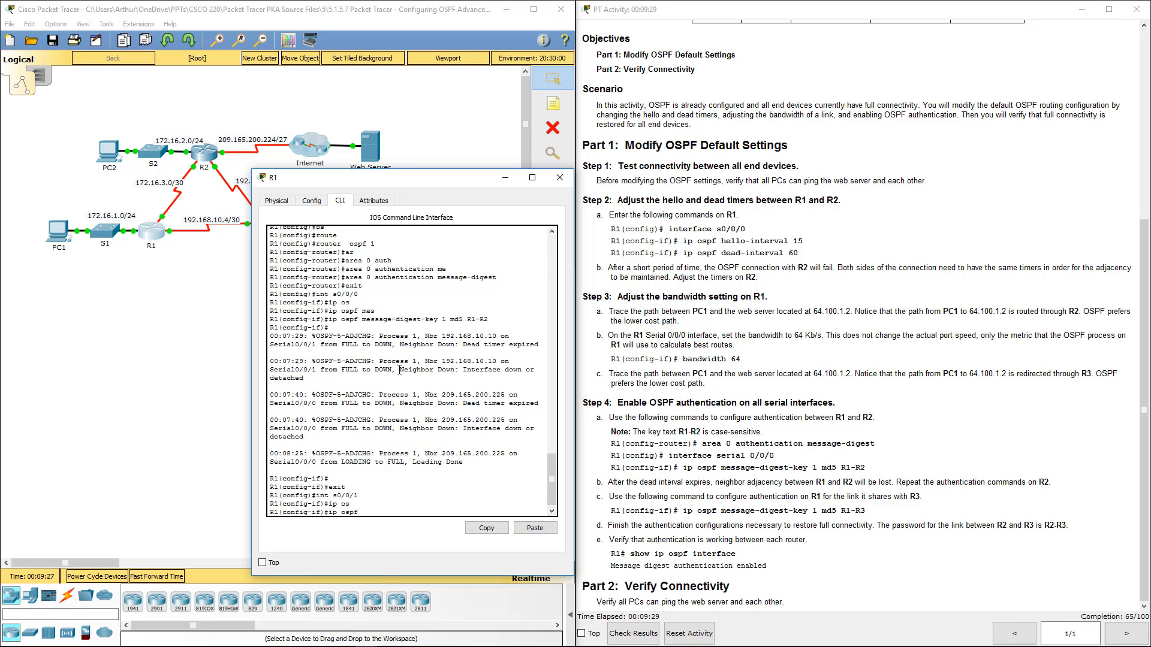
type("message-digest-key")
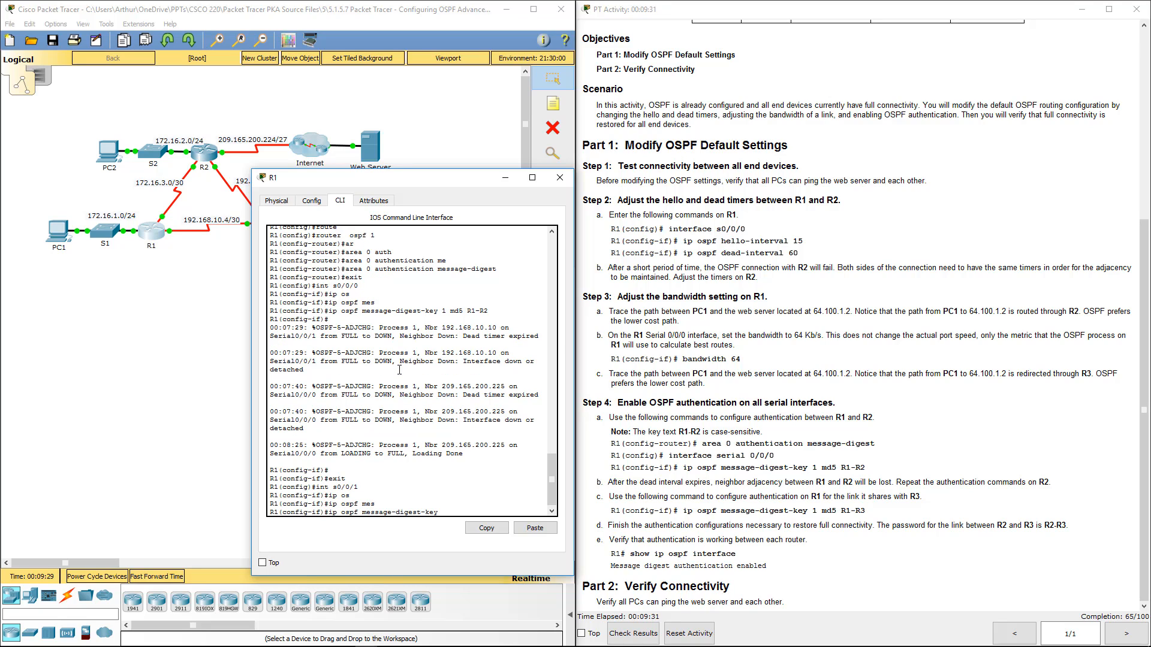
type("1")
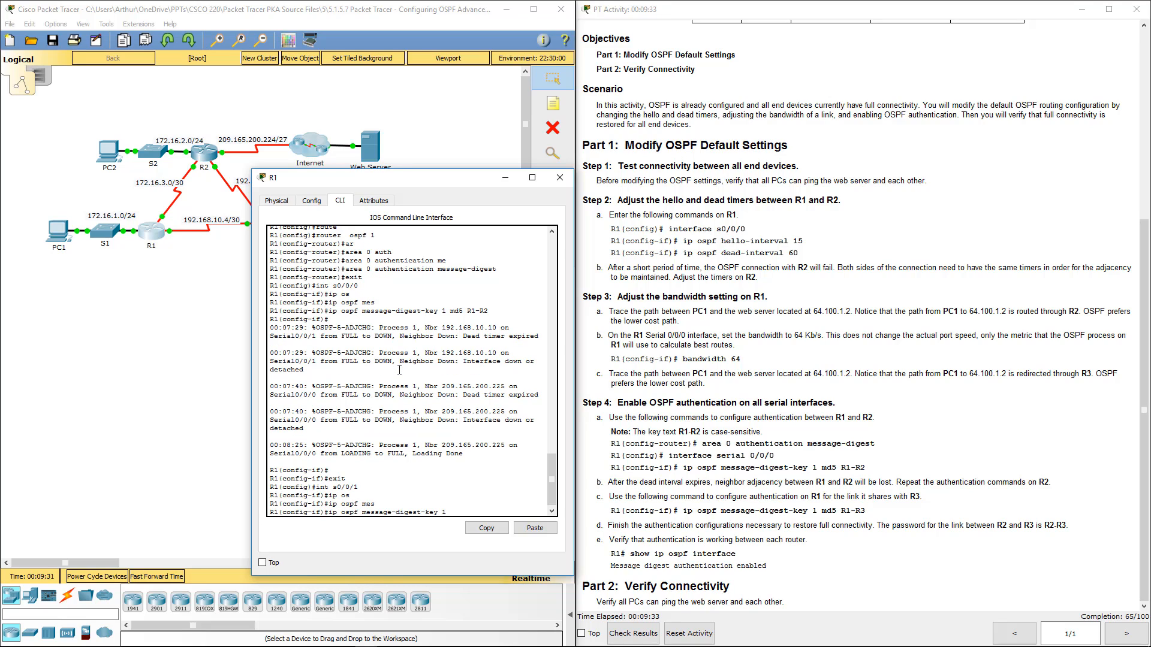
type("md5")
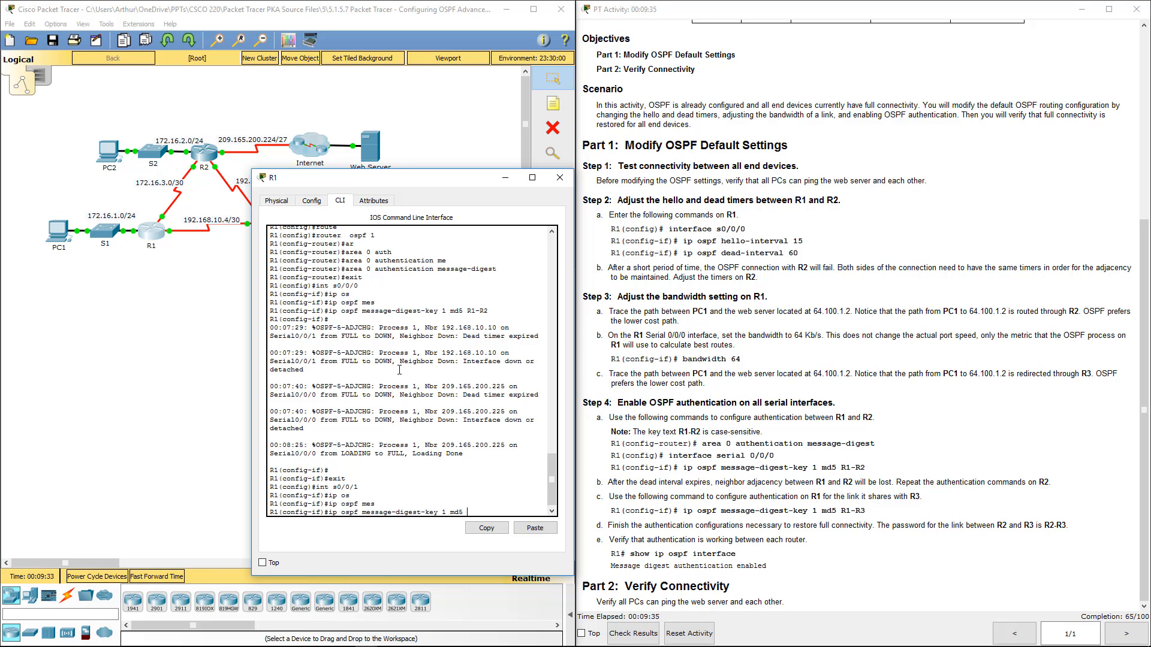
type("R1-R3")
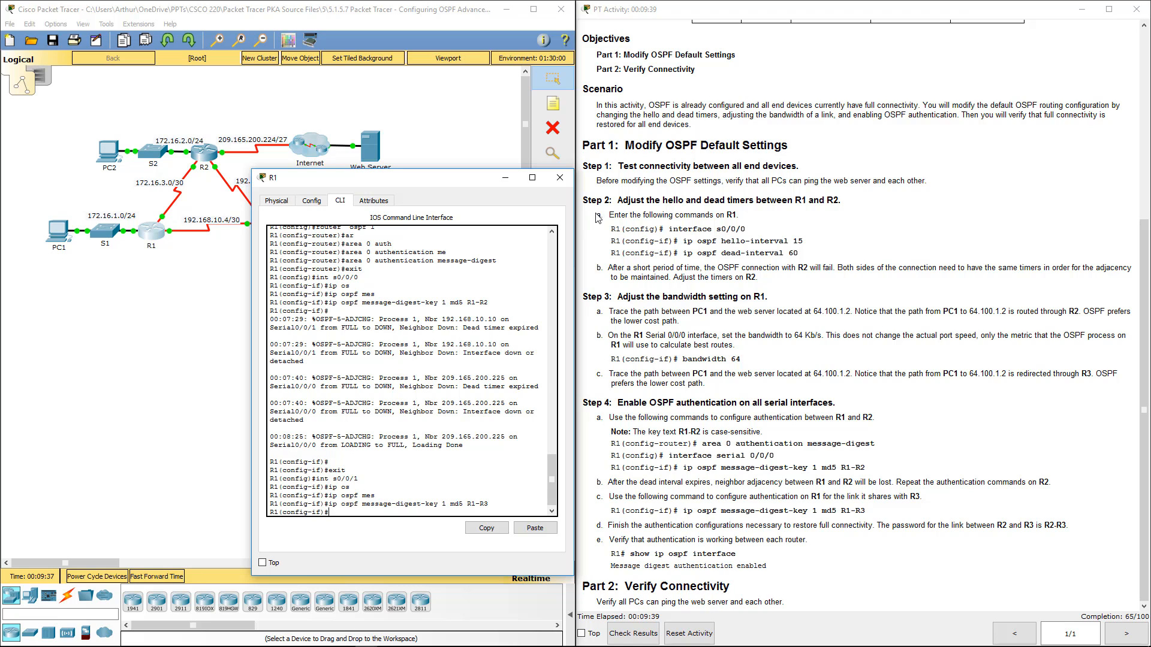
On R3, enter router ospf 1 and enable area 0 message-digest authentication
left_click(559, 178)
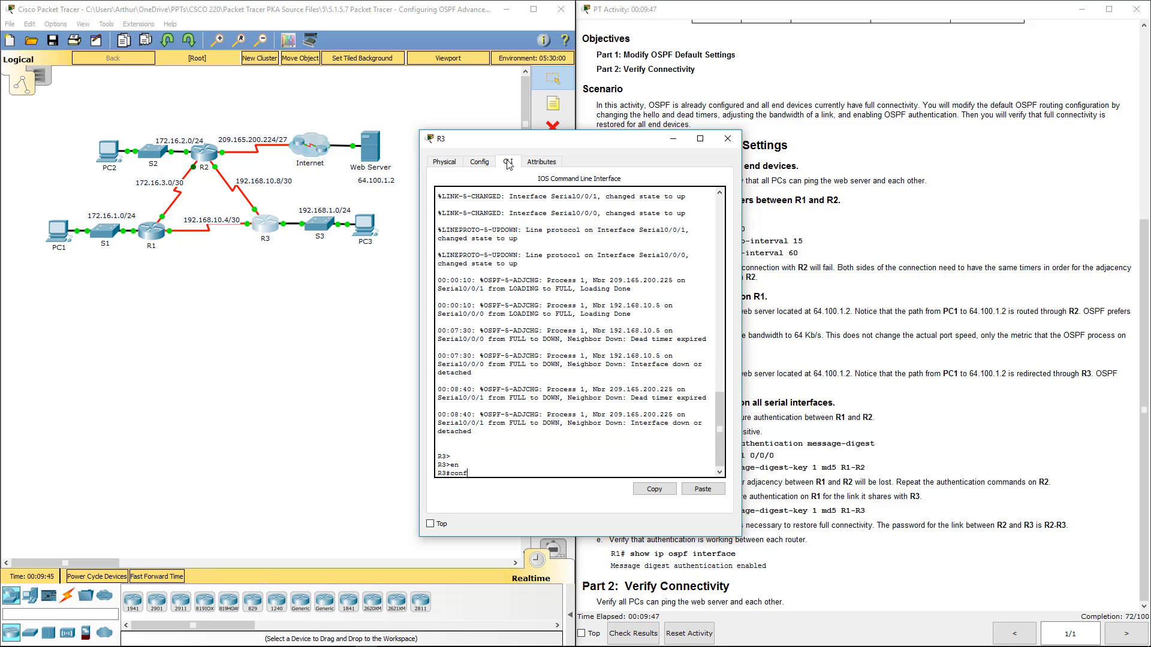
key("Return")
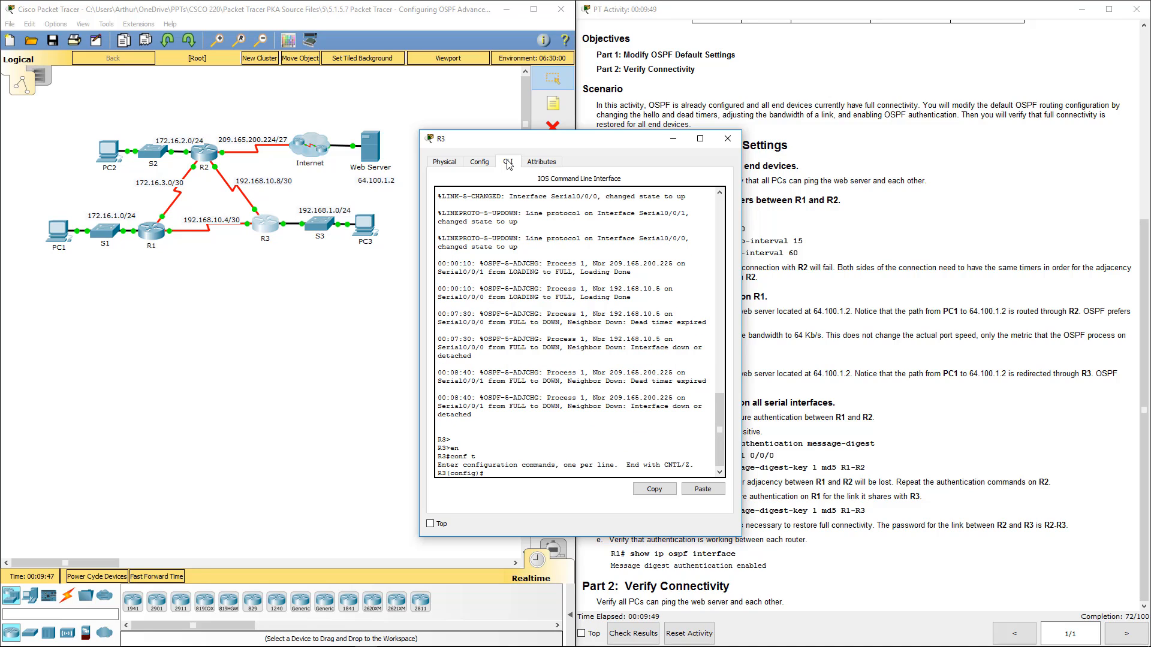
type("router ospf 1")
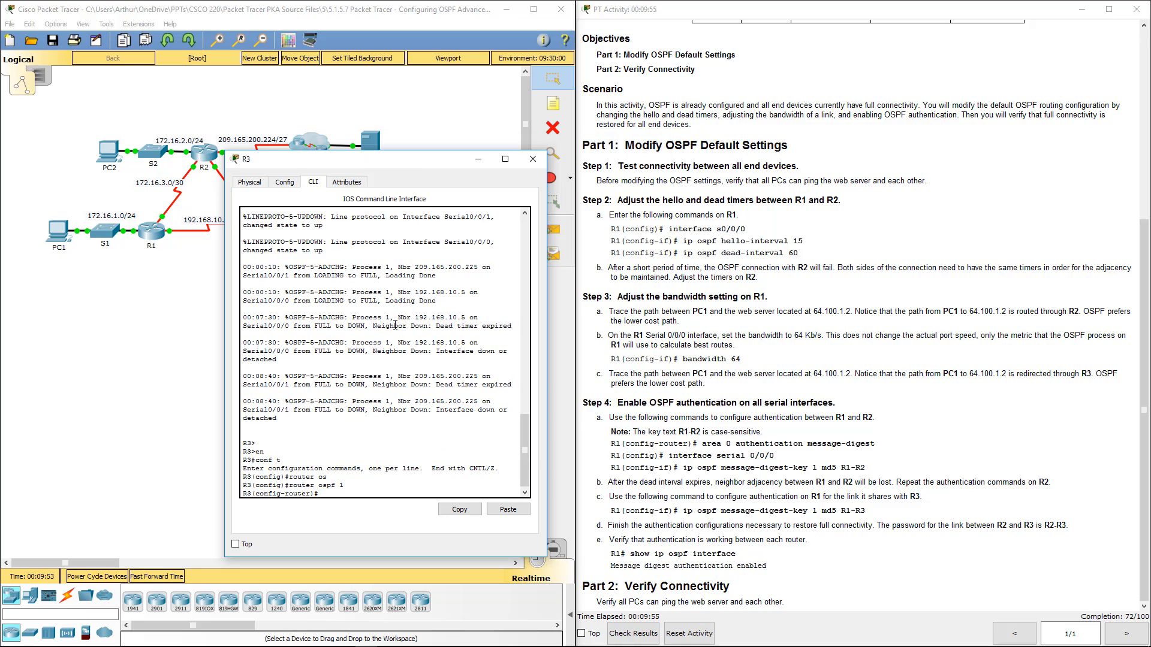
type("az")
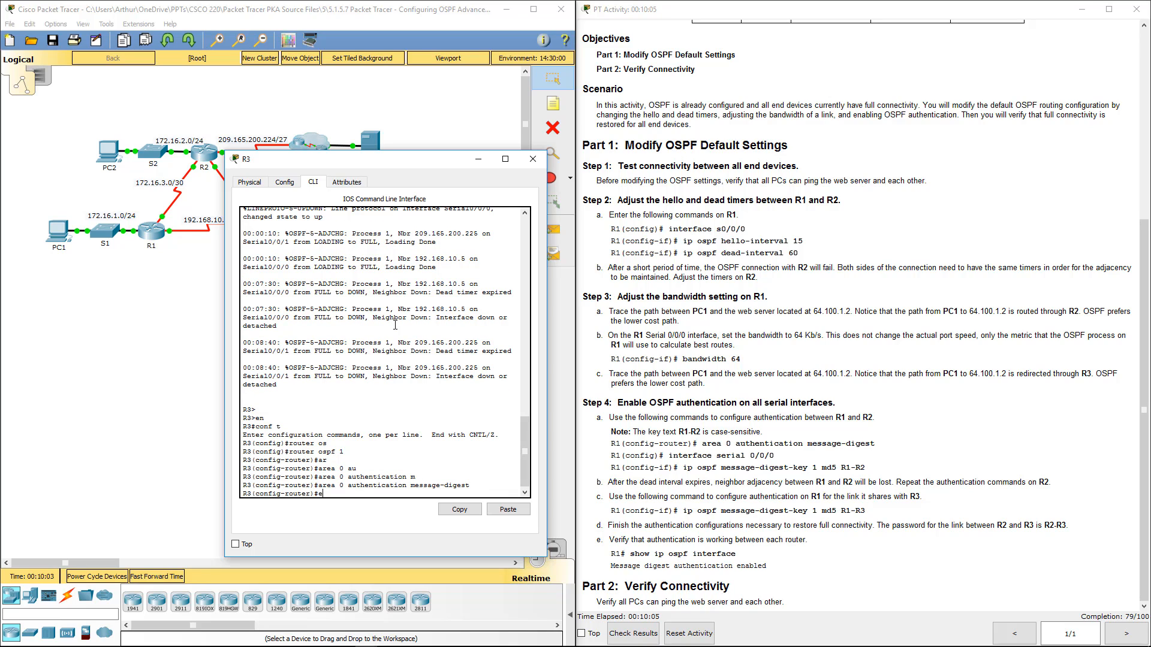
type("exit")
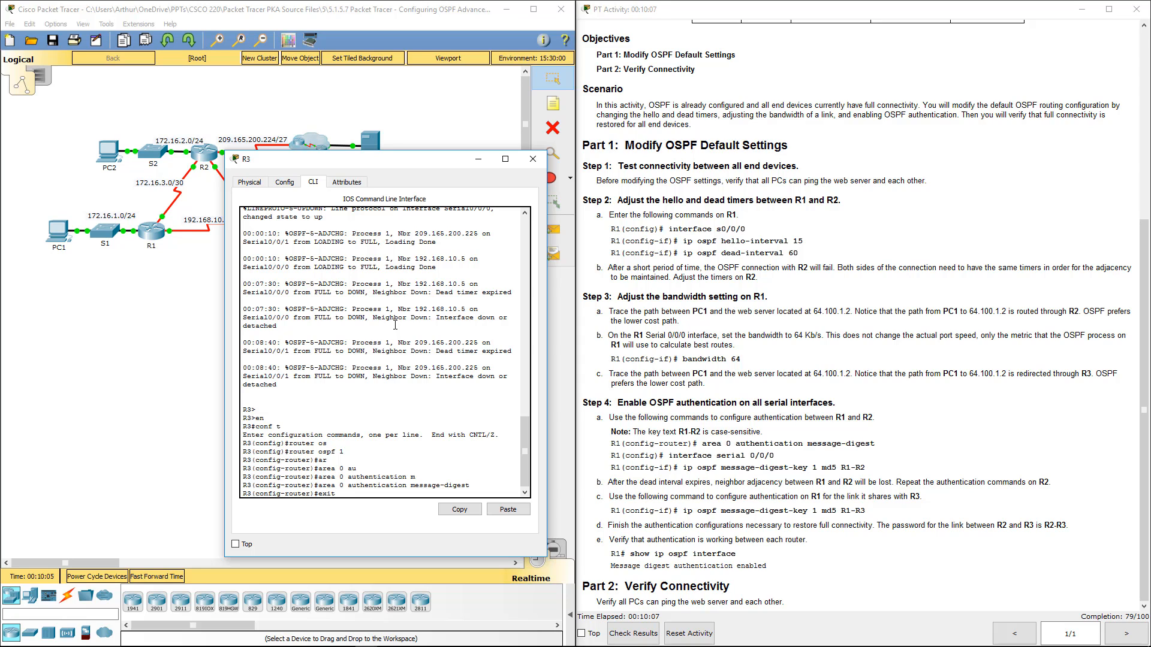
left_click_drag(383, 158, 382, 259)
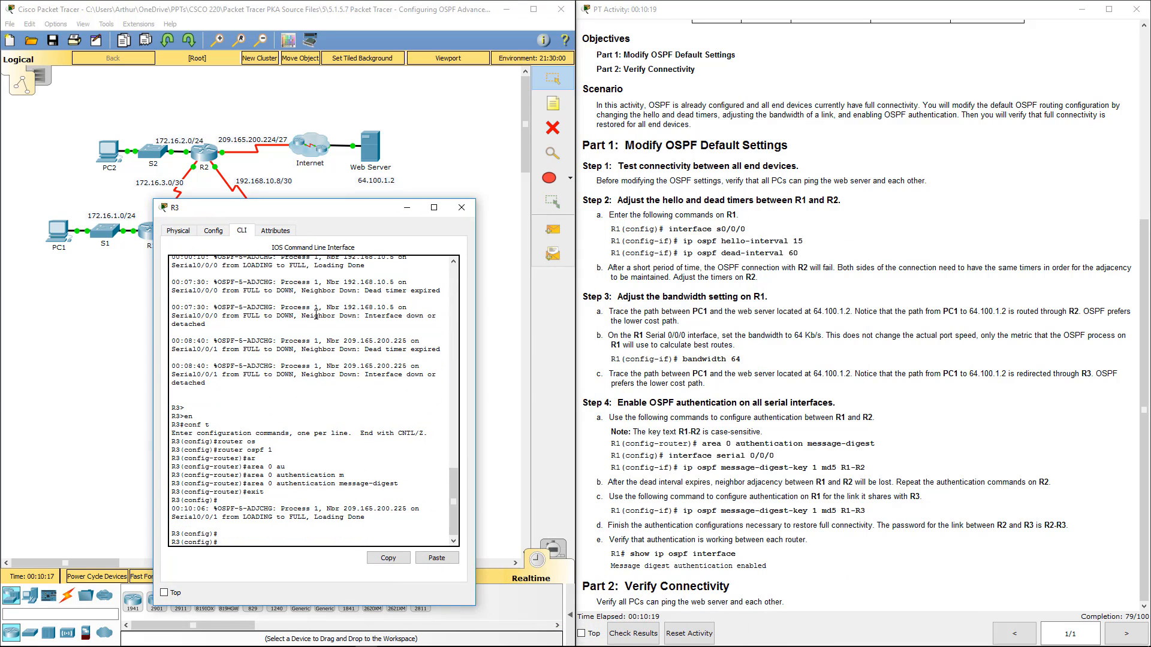
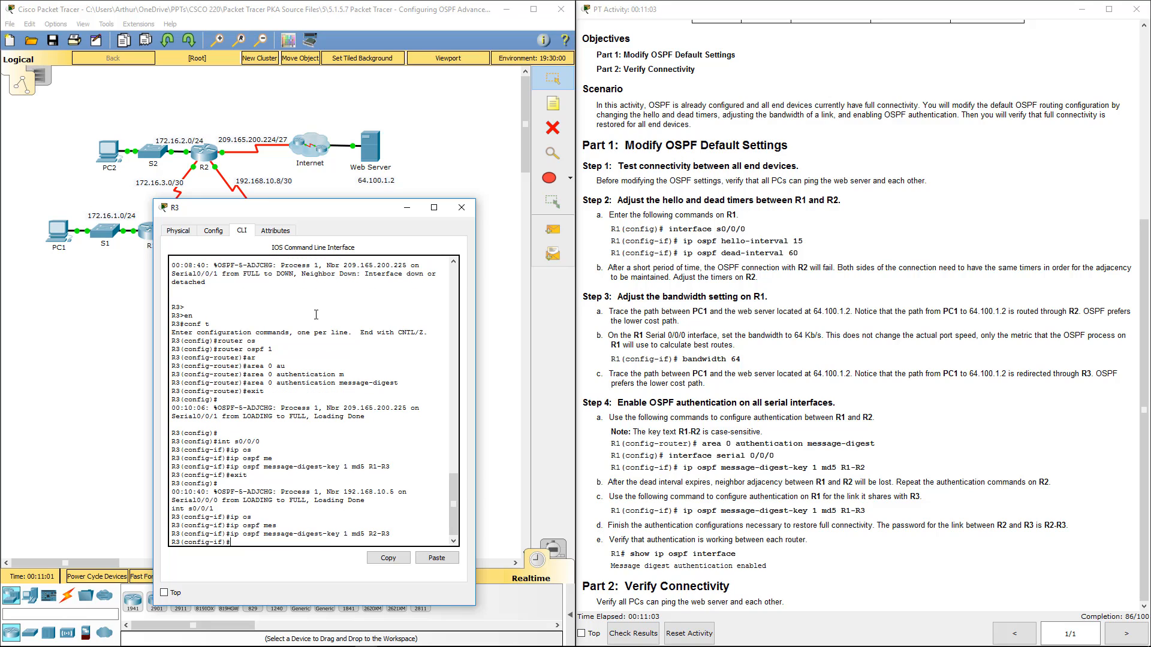
left_click(462, 206)
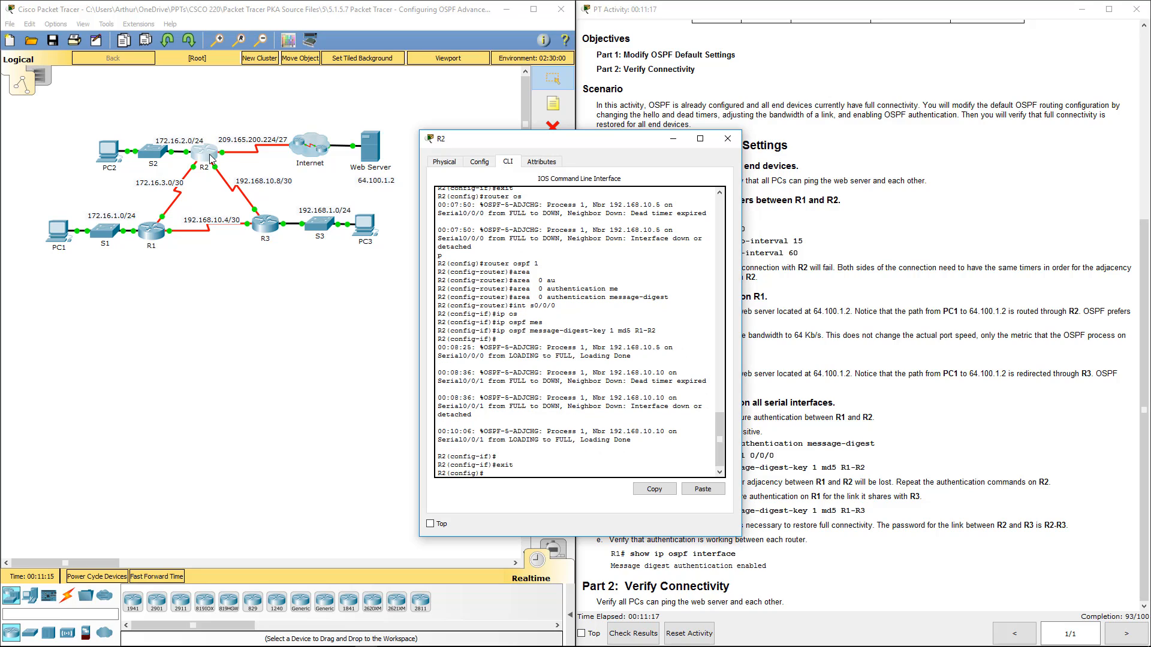
Give R2's Serial0/0/1 OSPF MD5 key 1 'R2-R3', then close R2's console
type("int s0/0/1")
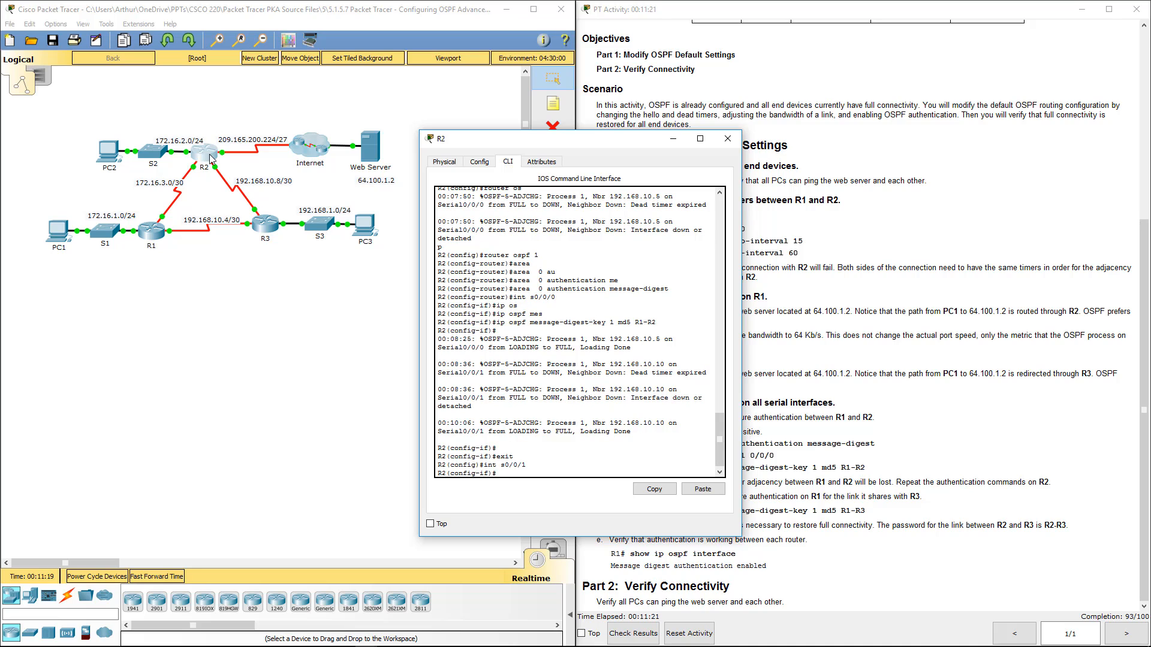
type("ip ospf message-digest-key")
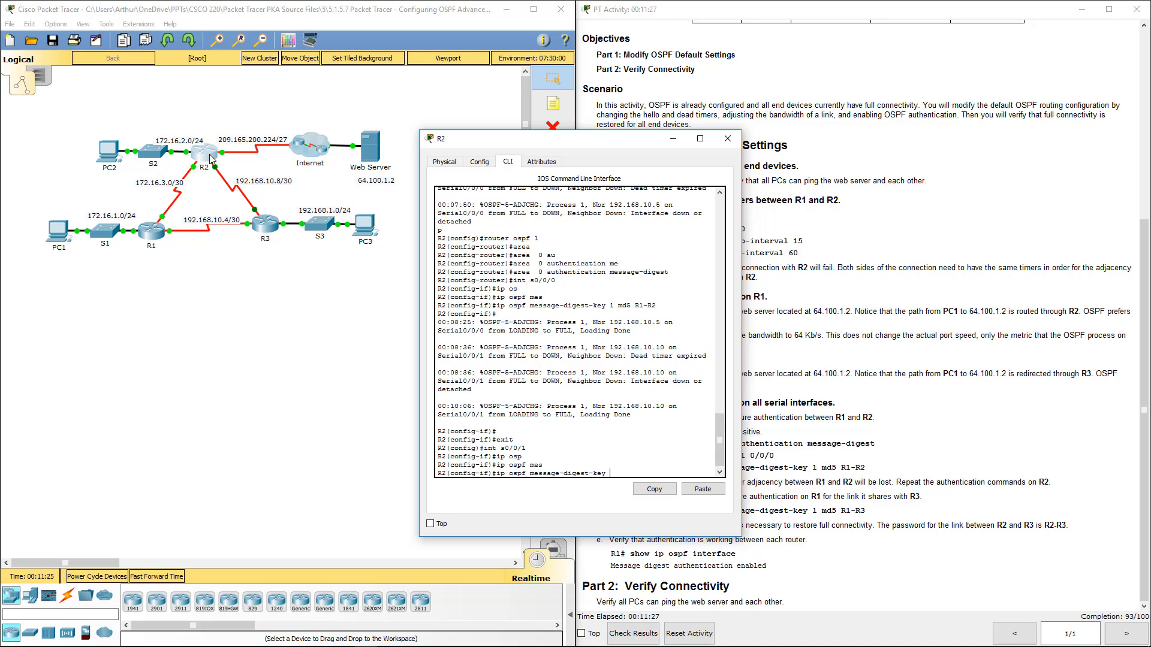
type("1 md5")
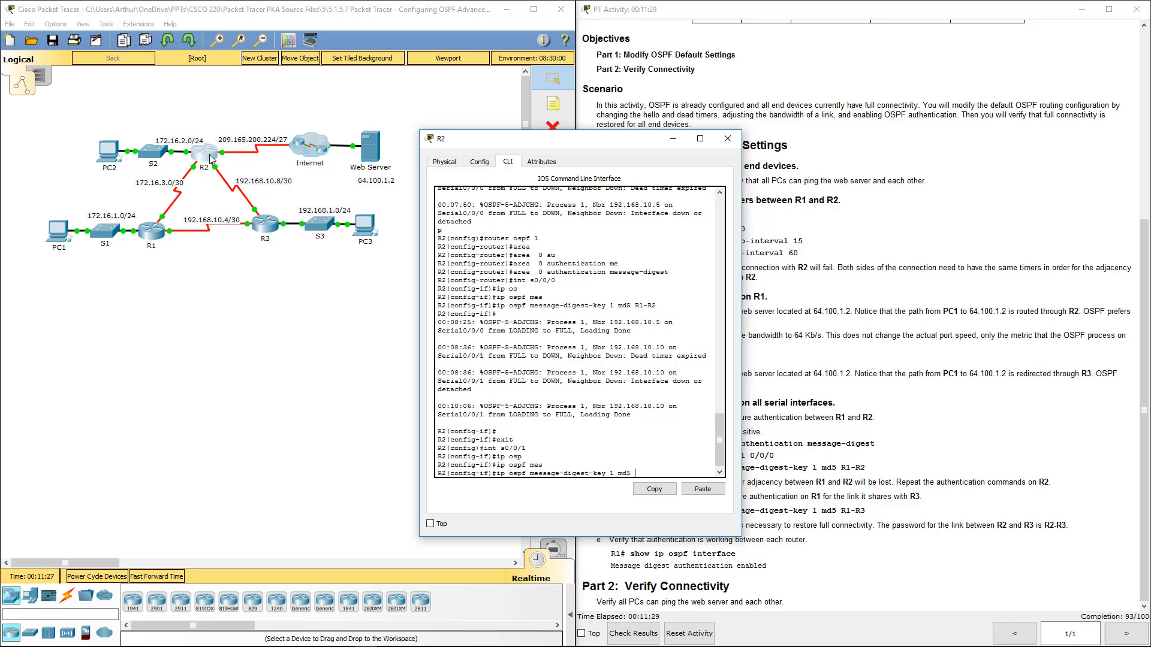
type("R2-R3")
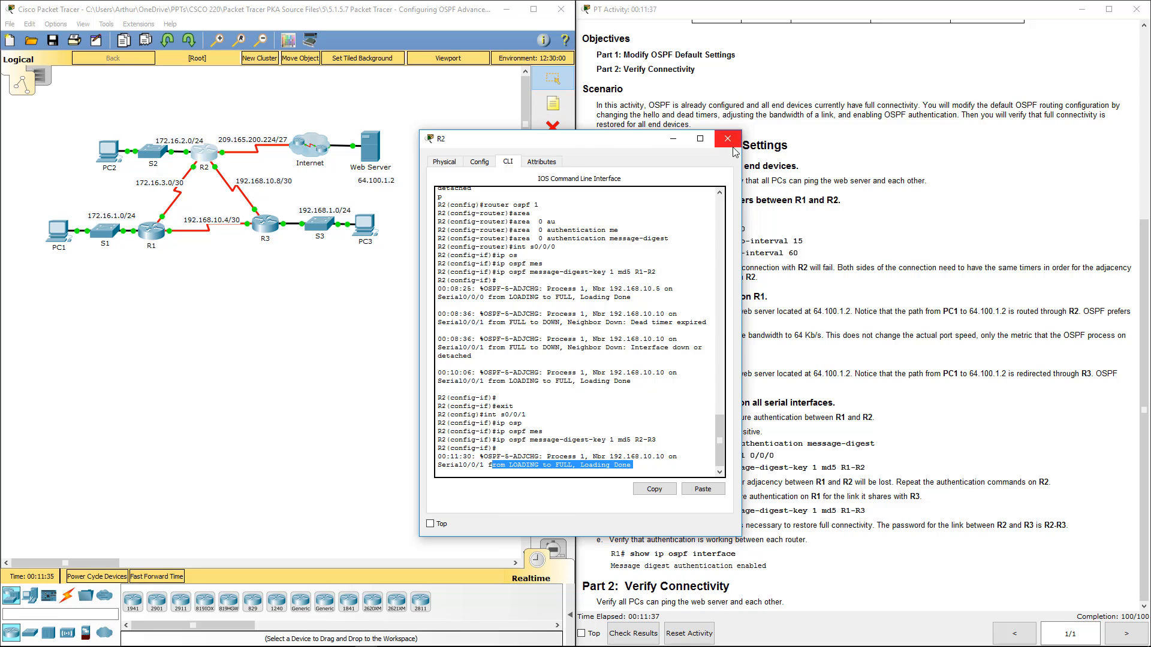
left_click(725, 138)
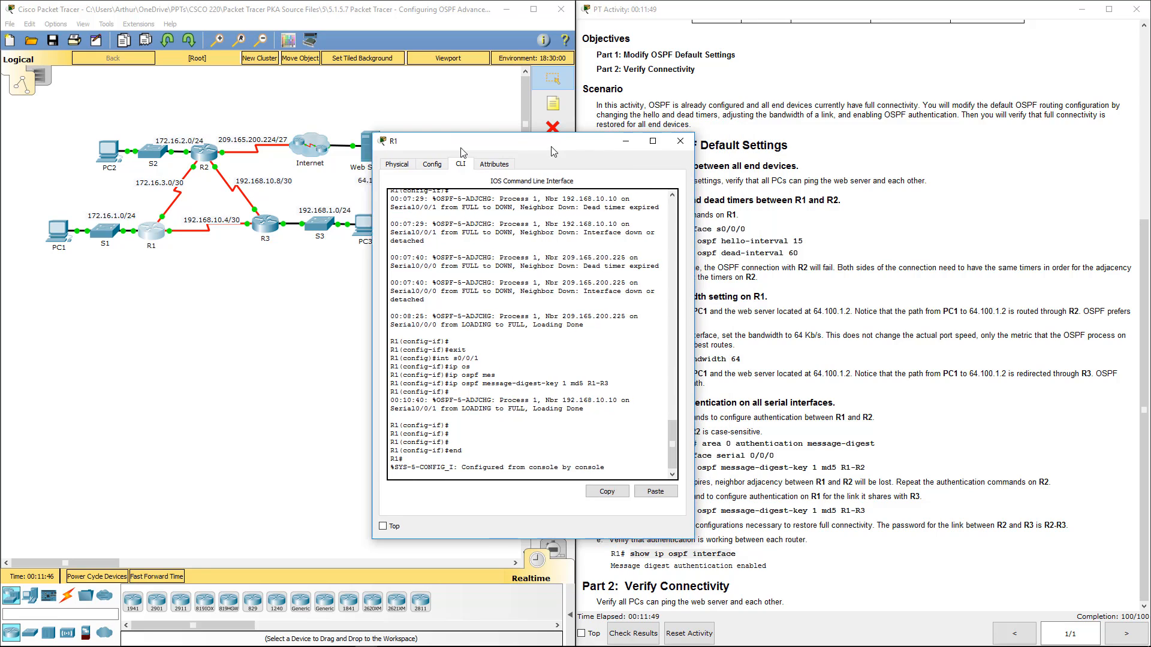
Run show ip ospf interface on R1 to verify message digest authentication, then close it
left_click_drag(470, 141, 286, 141)
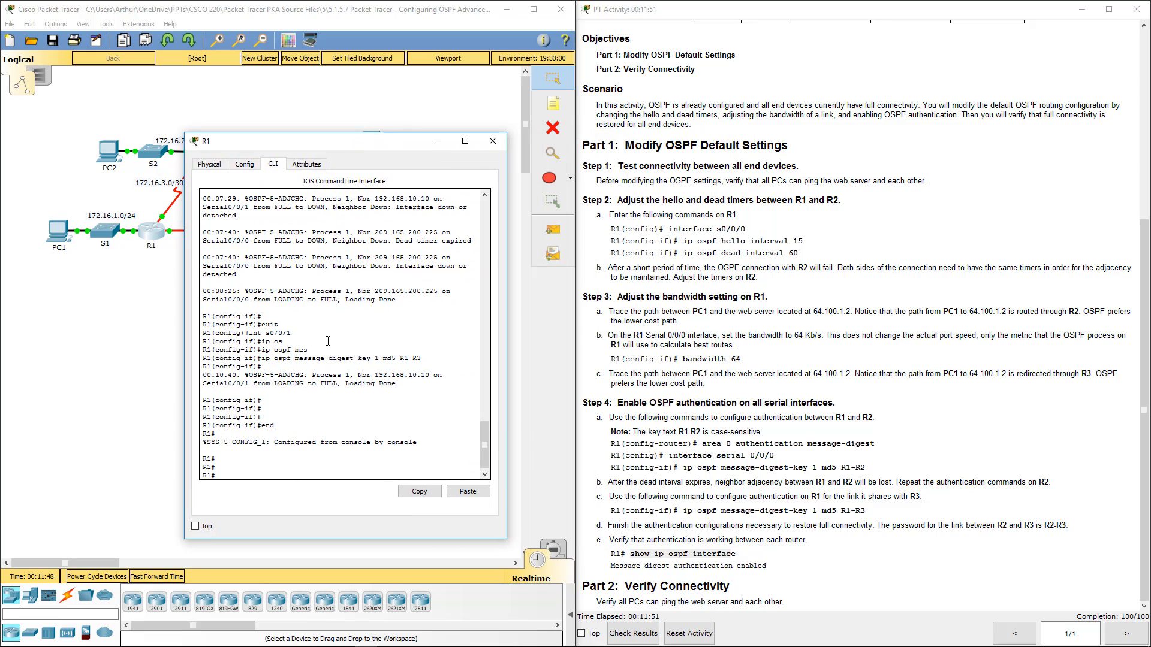
type("show ip")
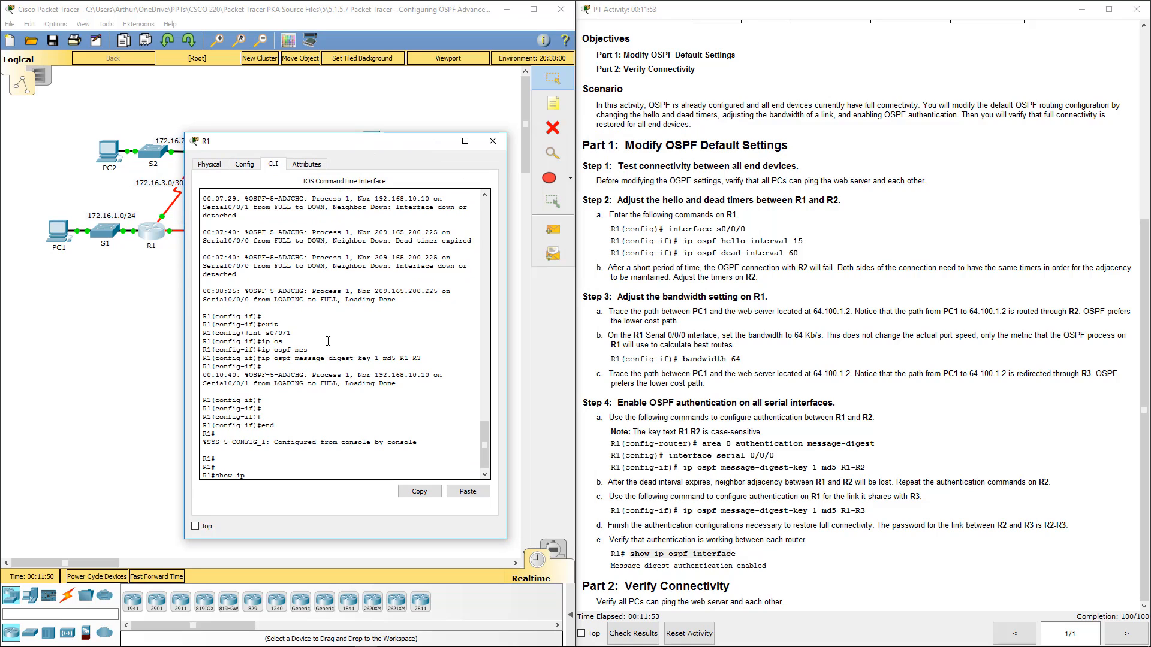
type("o")
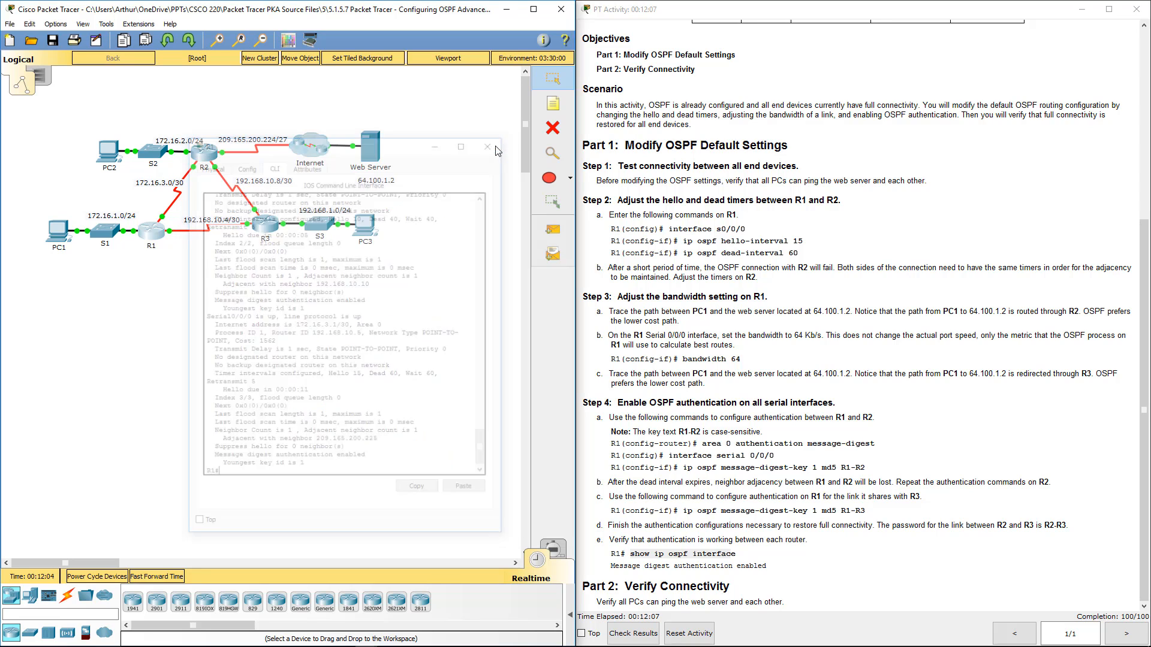
left_click(487, 147)
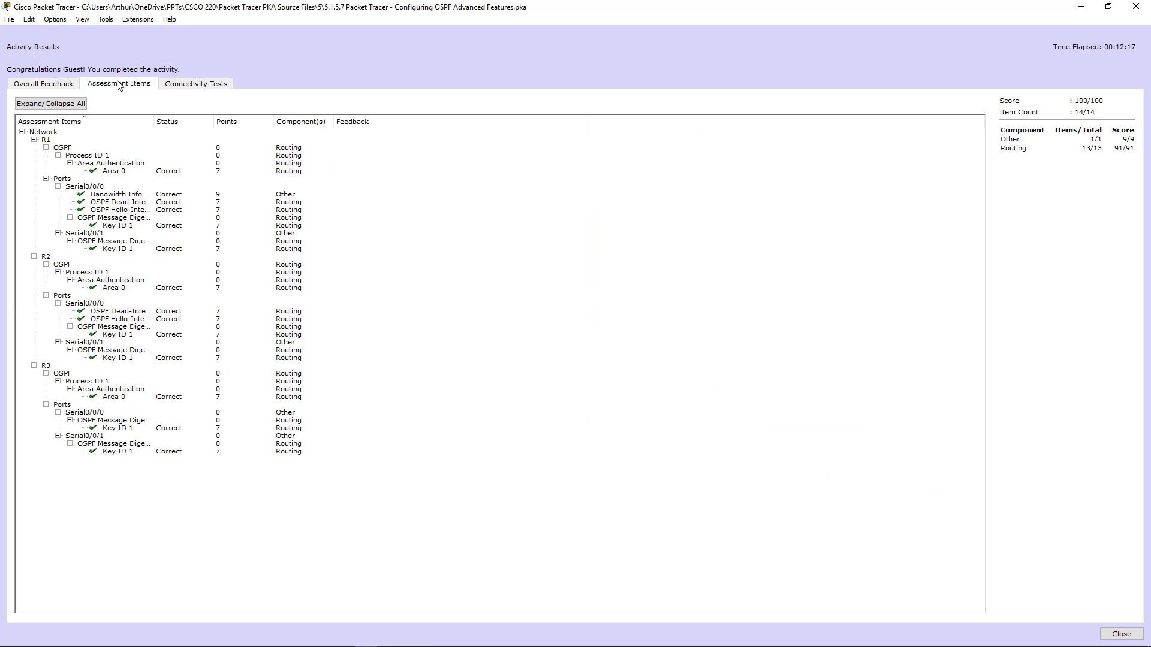
mouse_move(101, 140)
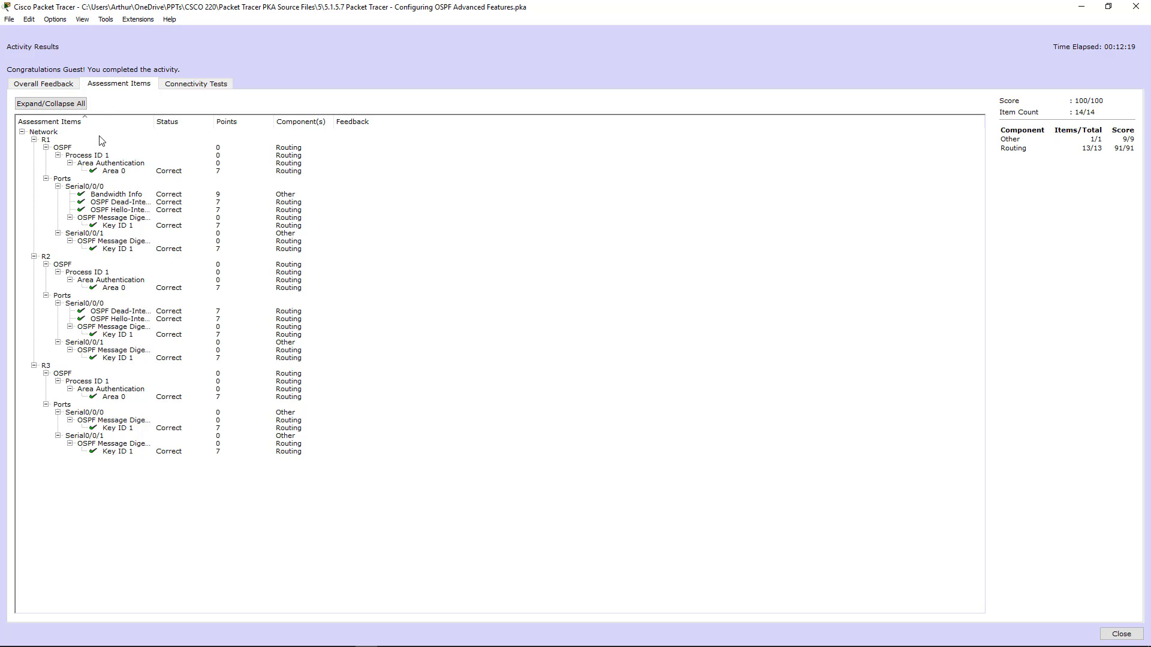